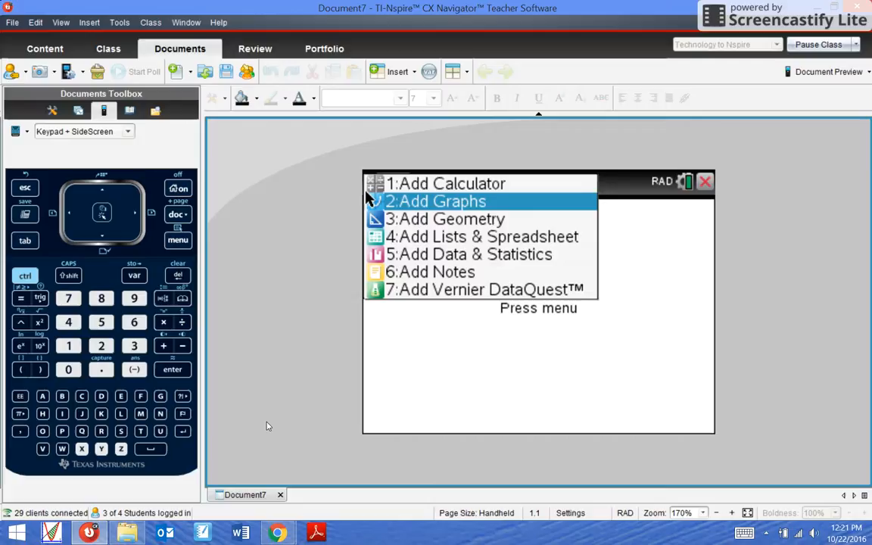
pyautogui.moveTo(655, 191)
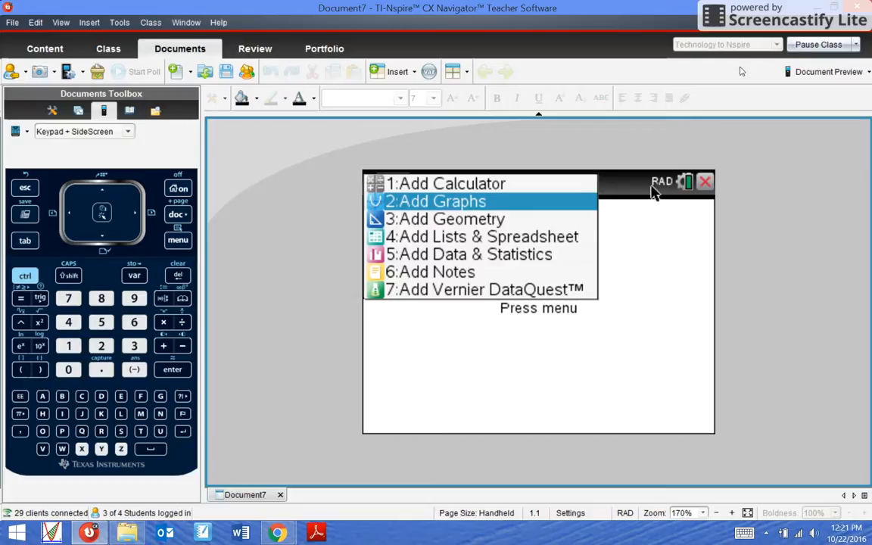
pyautogui.moveTo(731, 65)
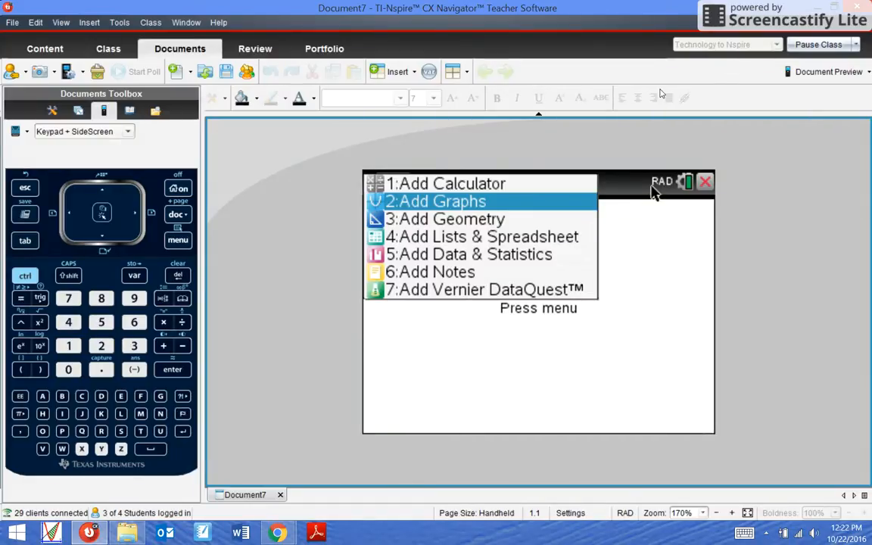
pyautogui.moveTo(369, 183)
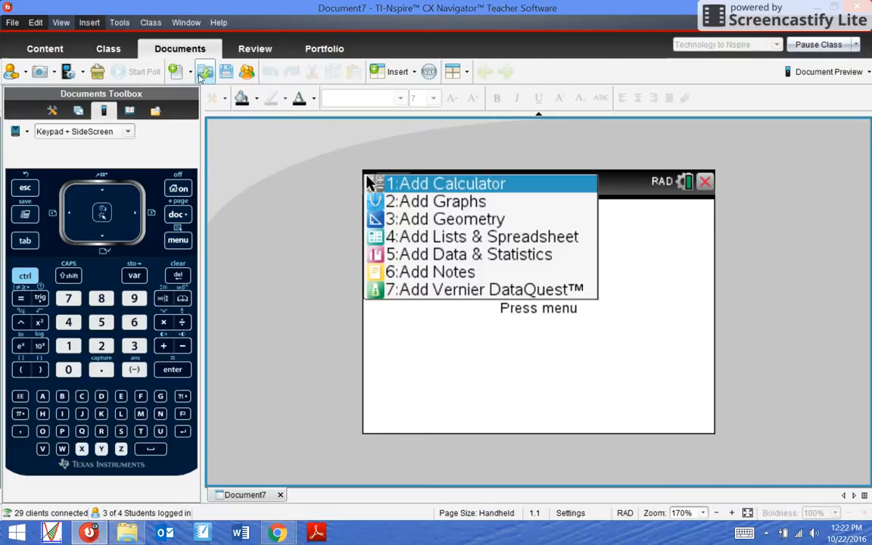
pyautogui.moveTo(189, 59)
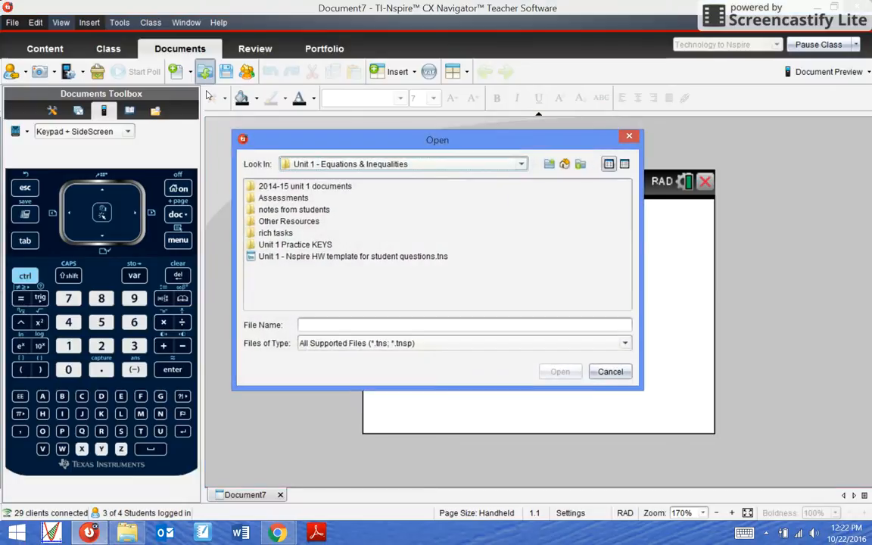
# Open Exploring_Domain_and_Range.tns from the Exploring Domain and Range.tilb folder in TI Course.
pyautogui.click(520, 164)
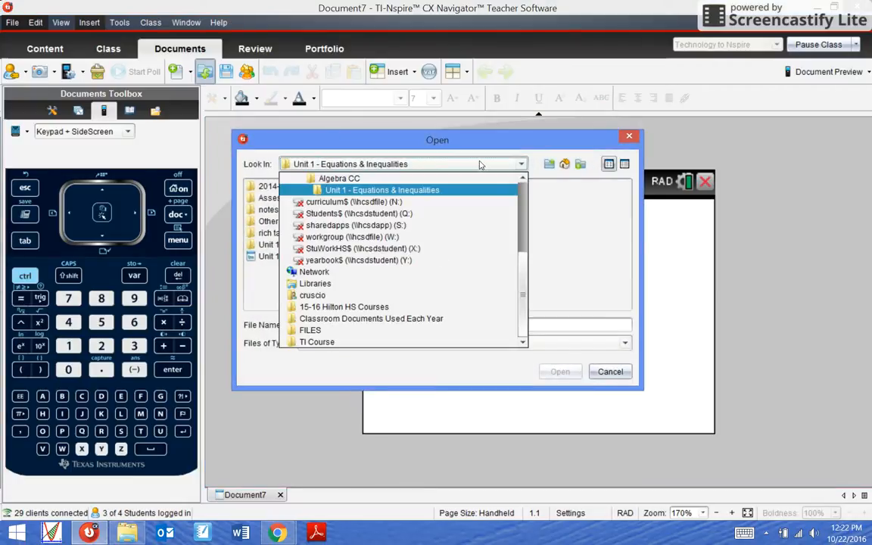
pyautogui.click(316, 342)
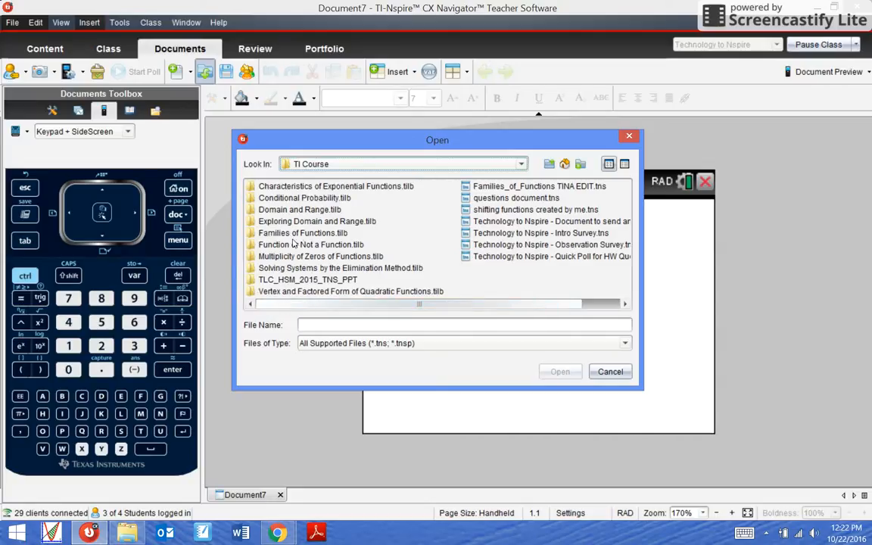
pyautogui.doubleClick(317, 220)
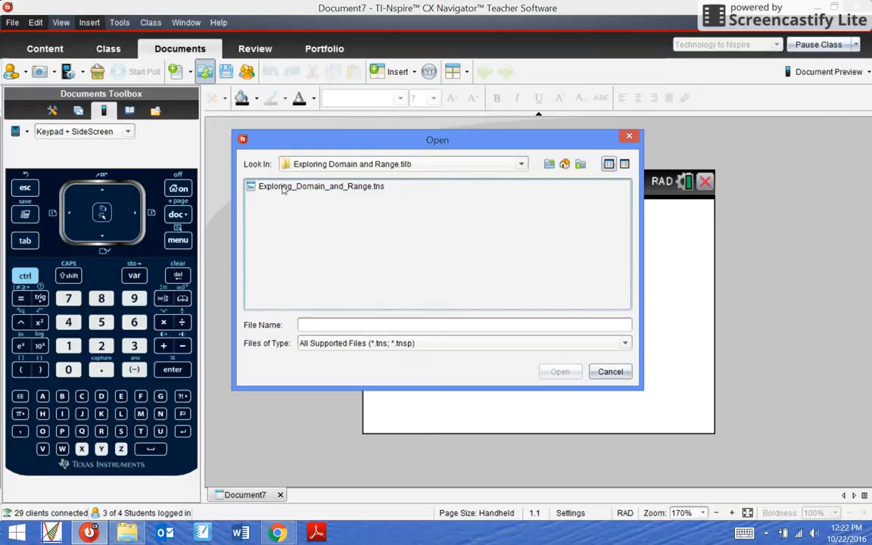
pyautogui.click(321, 187)
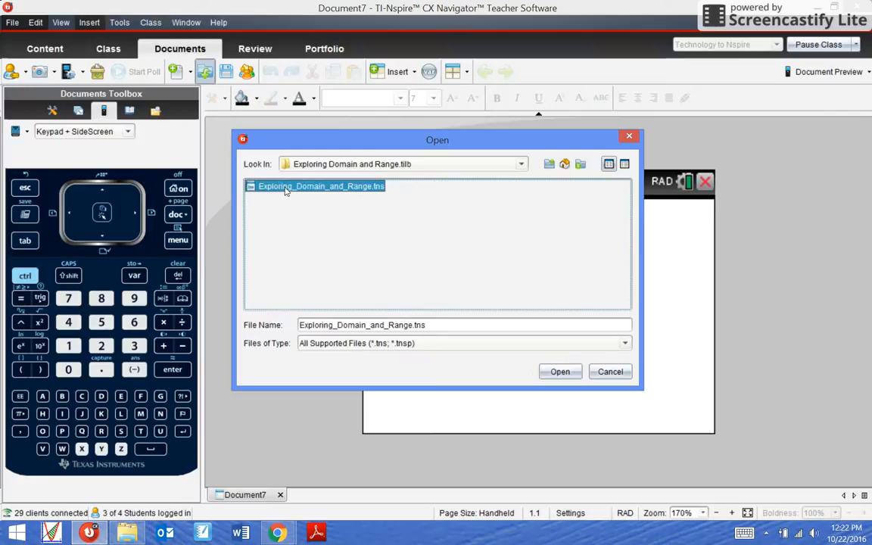
pyautogui.click(560, 371)
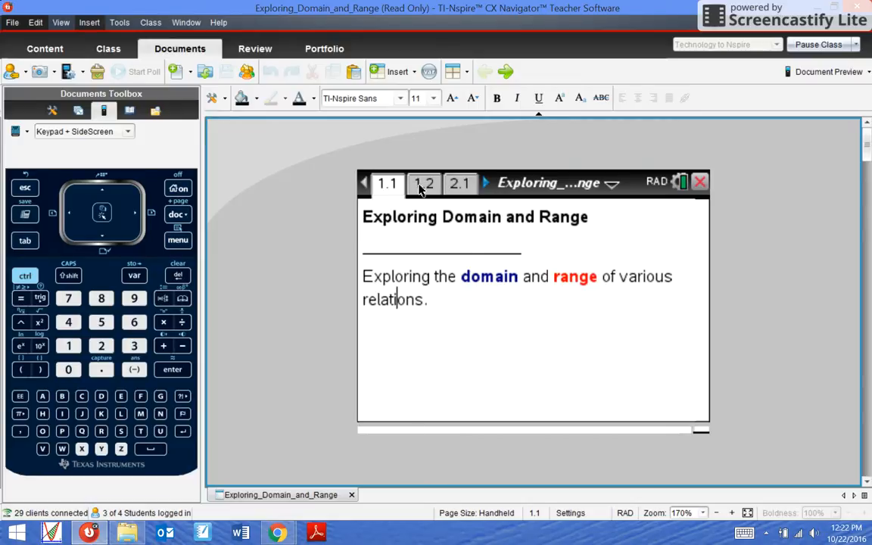
pyautogui.click(460, 183)
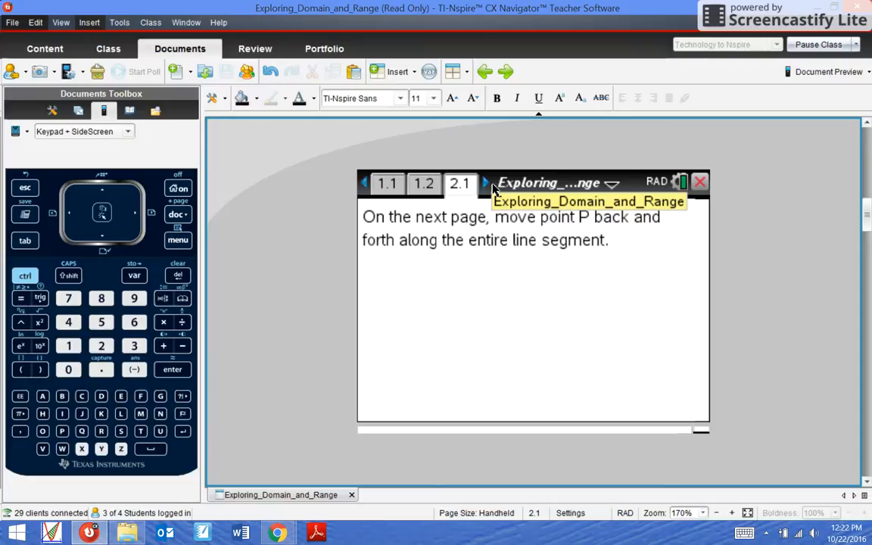
pyautogui.click(487, 183)
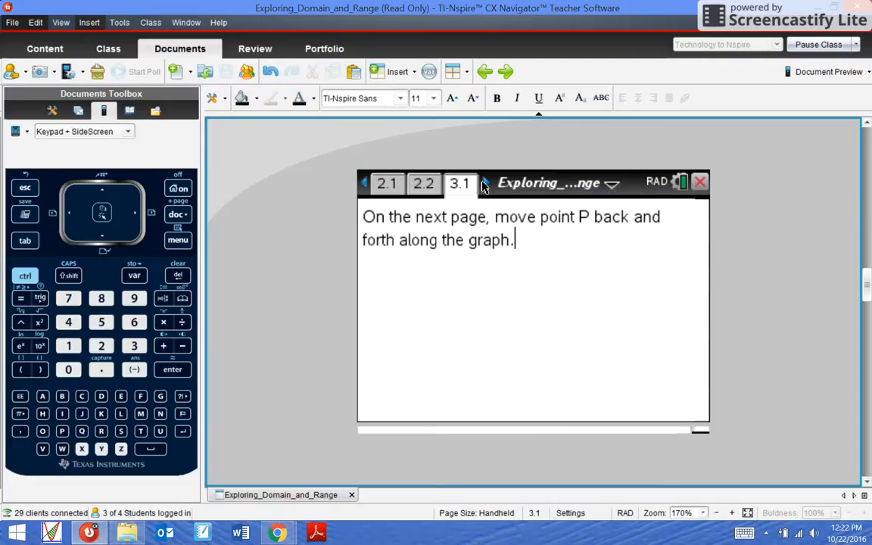
pyautogui.click(484, 182)
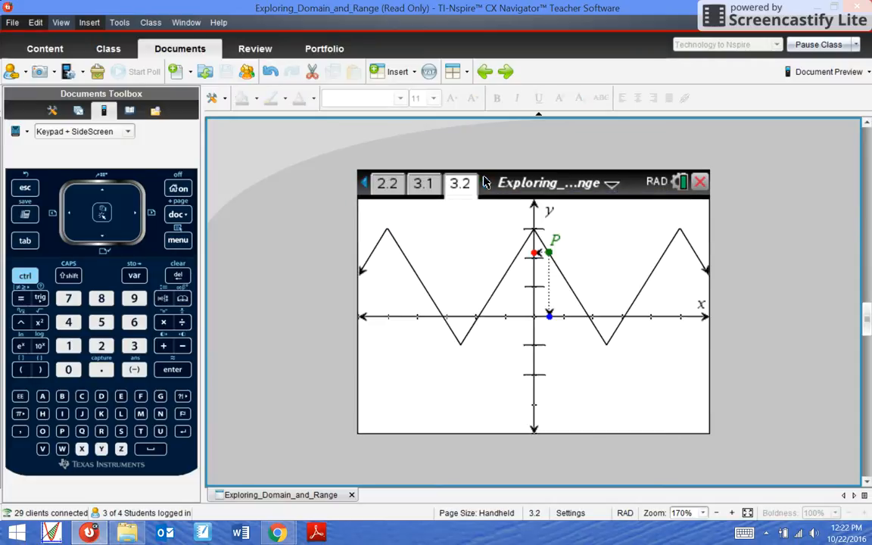
pyautogui.click(365, 183)
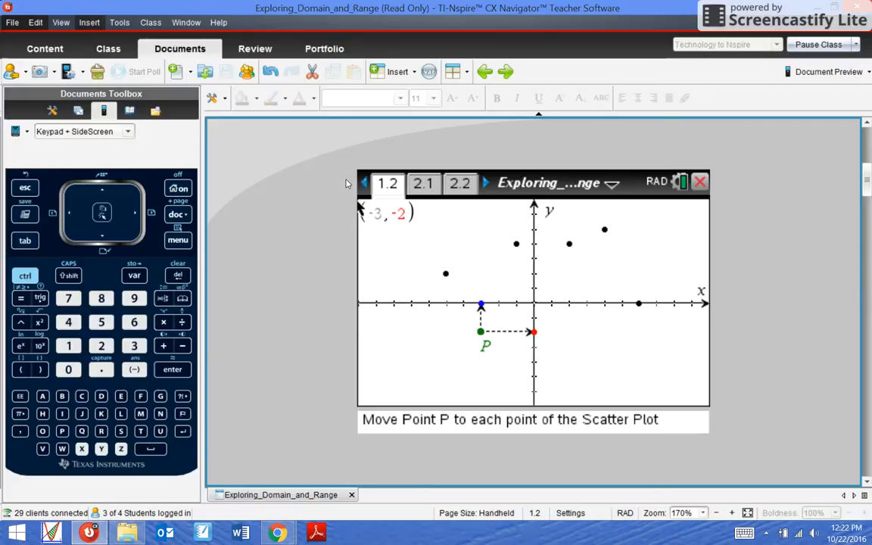
pyautogui.click(363, 183)
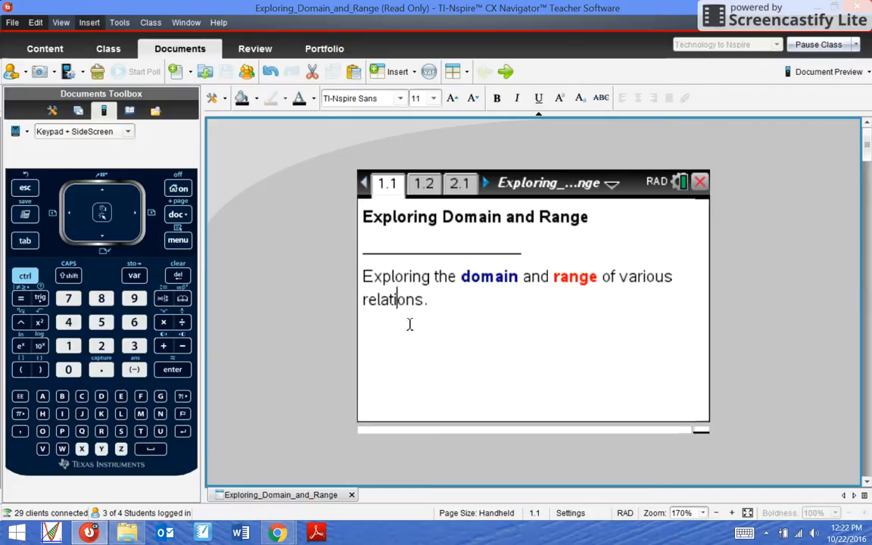
pyautogui.moveTo(390, 326)
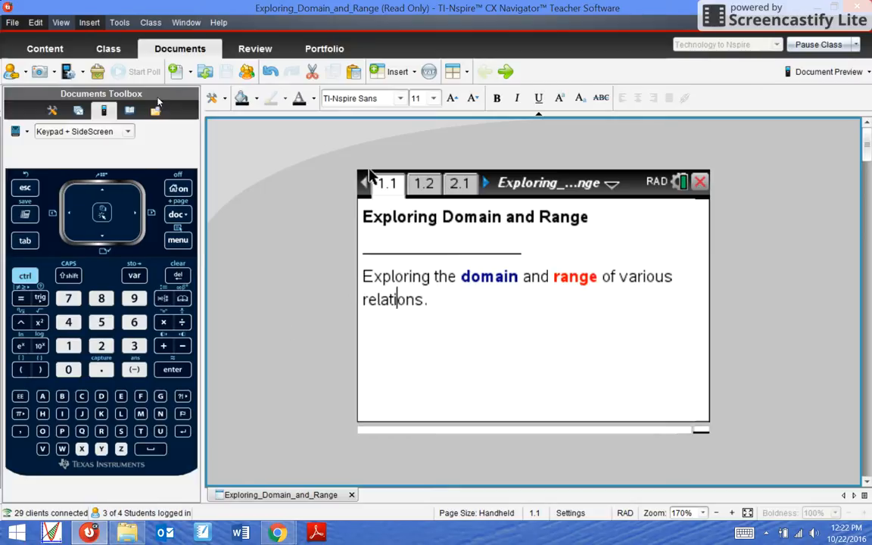
pyautogui.moveTo(4, 150)
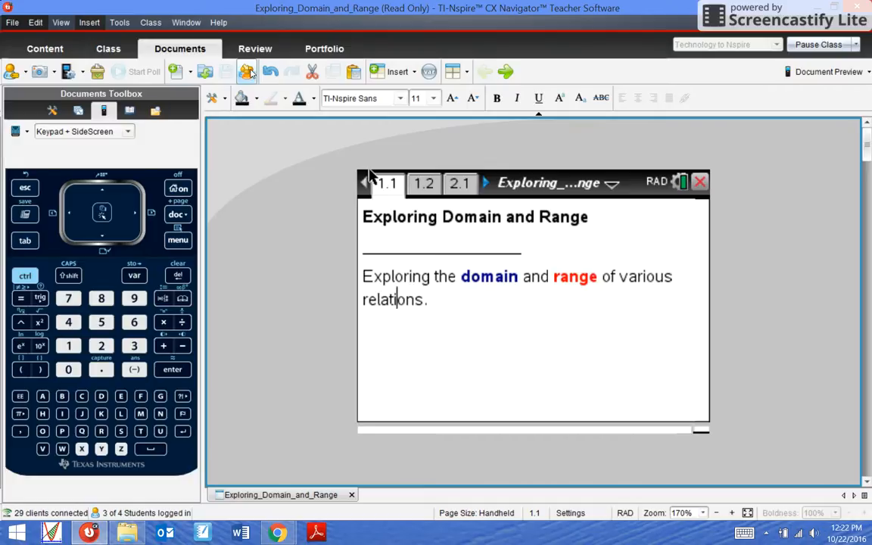
pyautogui.moveTo(246, 71)
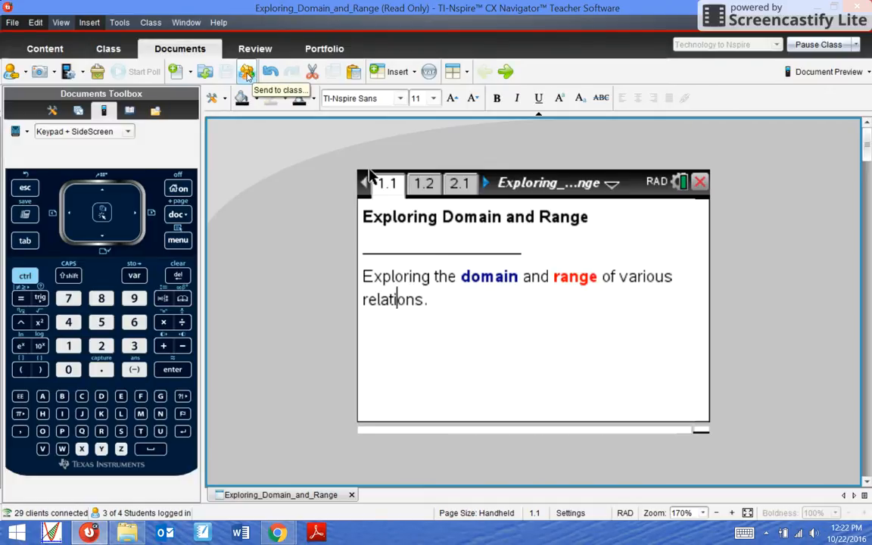
# Send the open document to the whole class in the Technology to Nspire folder.
pyautogui.click(246, 71)
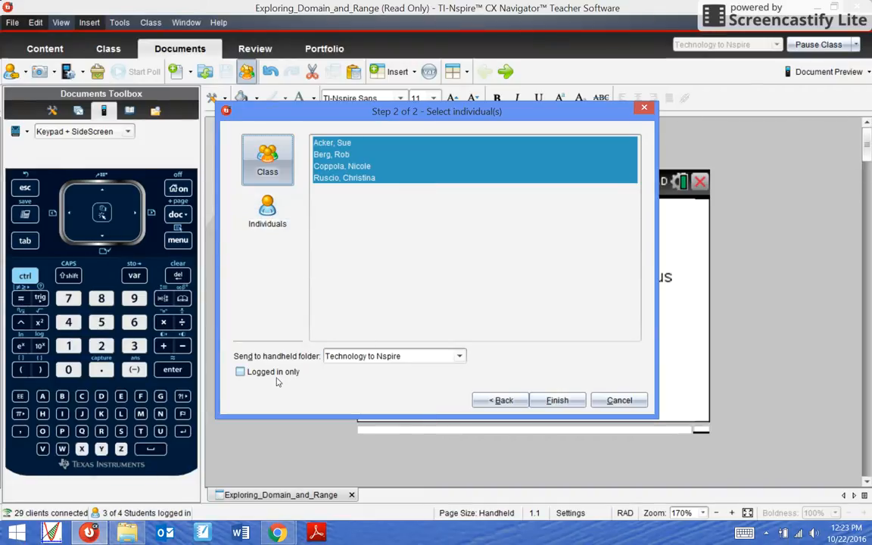
pyautogui.moveTo(318, 206)
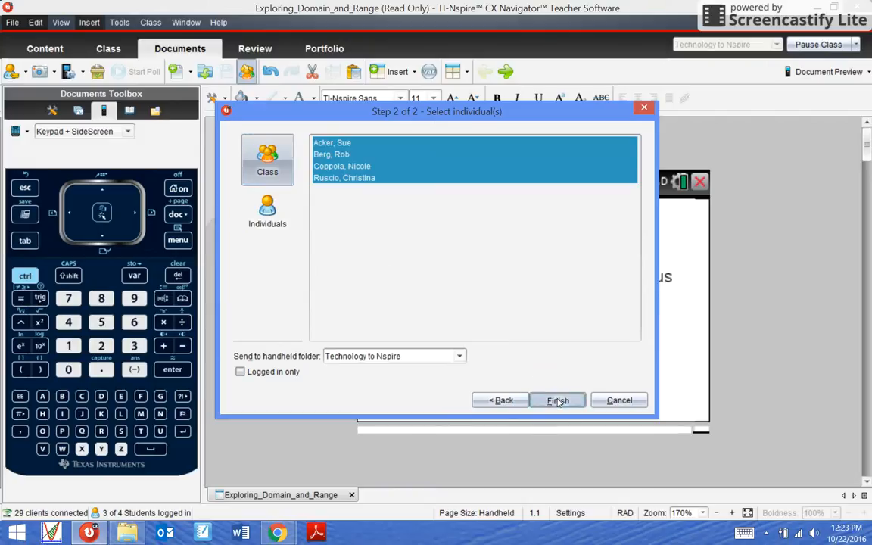
pyautogui.click(557, 399)
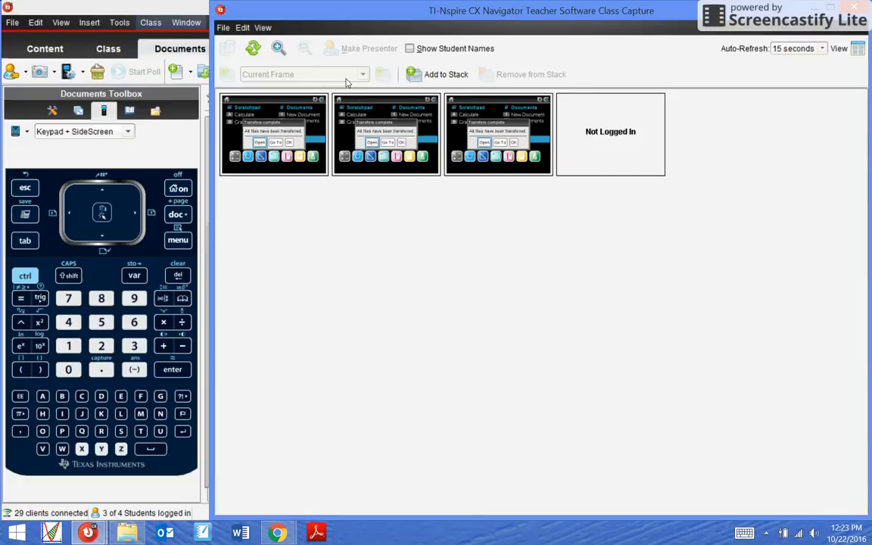
# Make a student's handheld the Live Presenter, decline saving, and open the transferred document there.
pyautogui.click(369, 48)
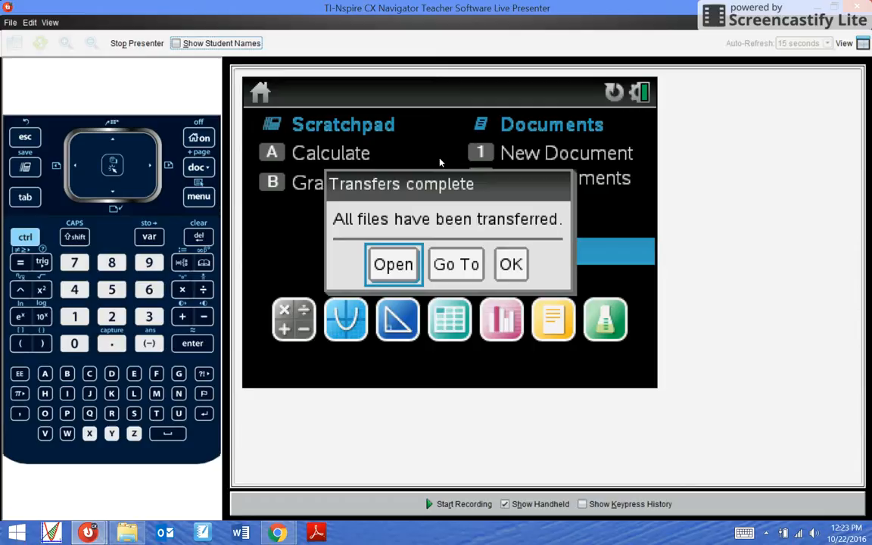
pyautogui.moveTo(119, 25)
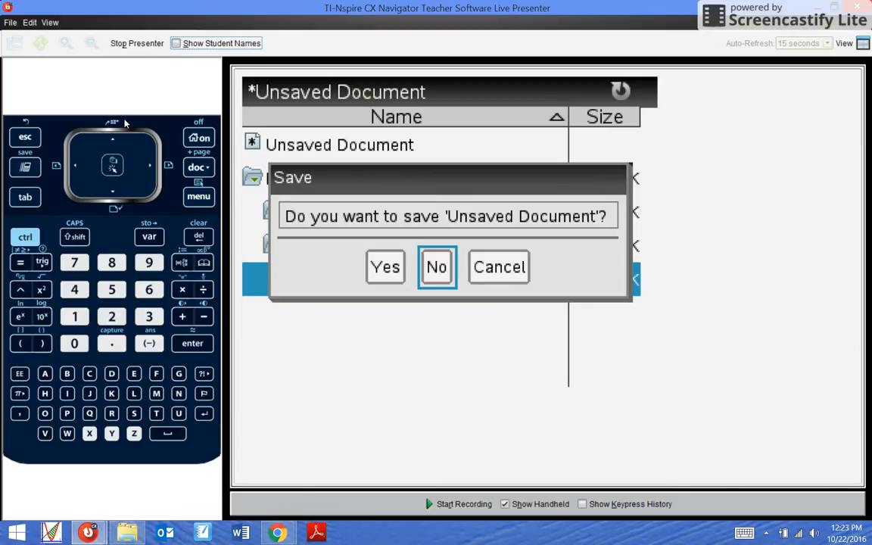
pyautogui.click(436, 267)
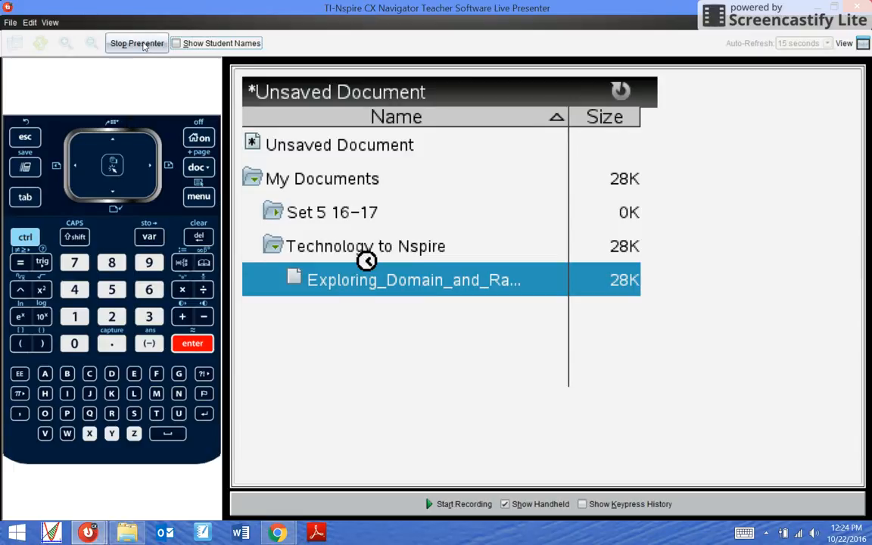
pyautogui.doubleClick(414, 279)
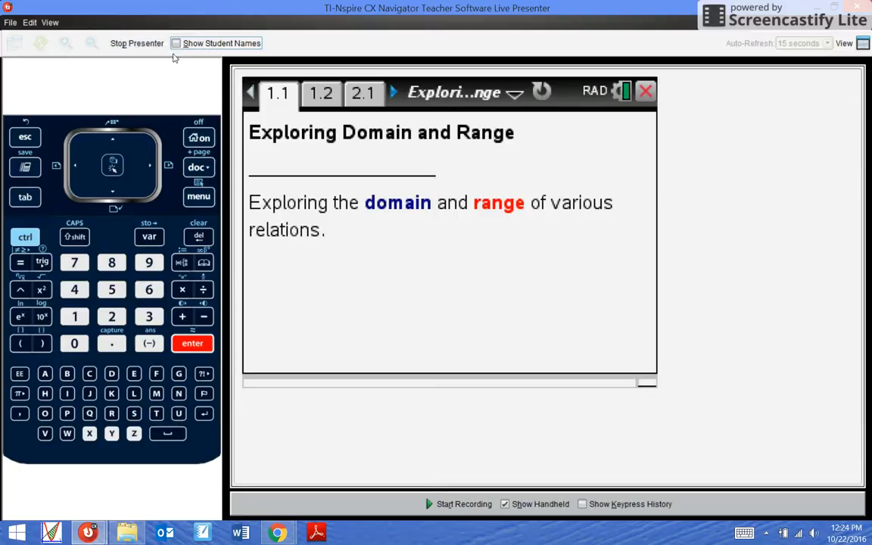
# Switch the Live Presenter to the third student's handheld and expand its Technology to Nspire folder.
pyautogui.click(137, 43)
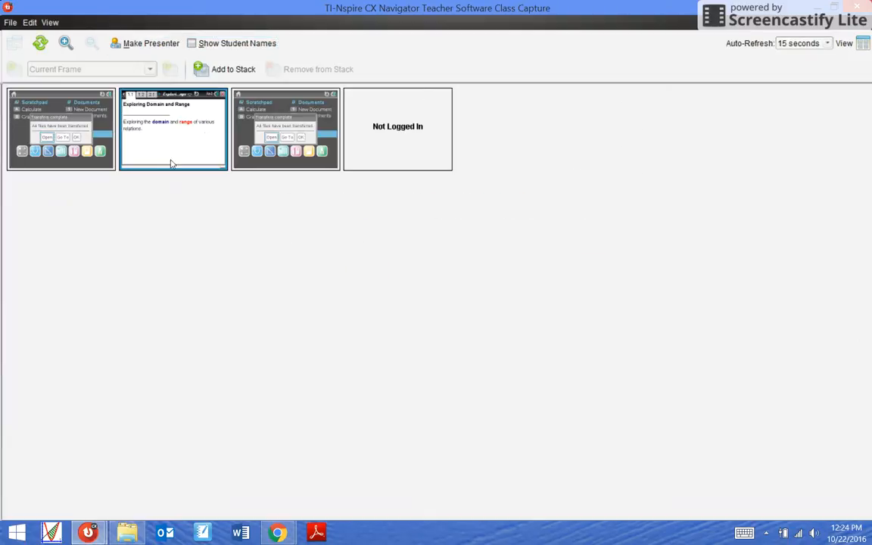
pyautogui.click(285, 129)
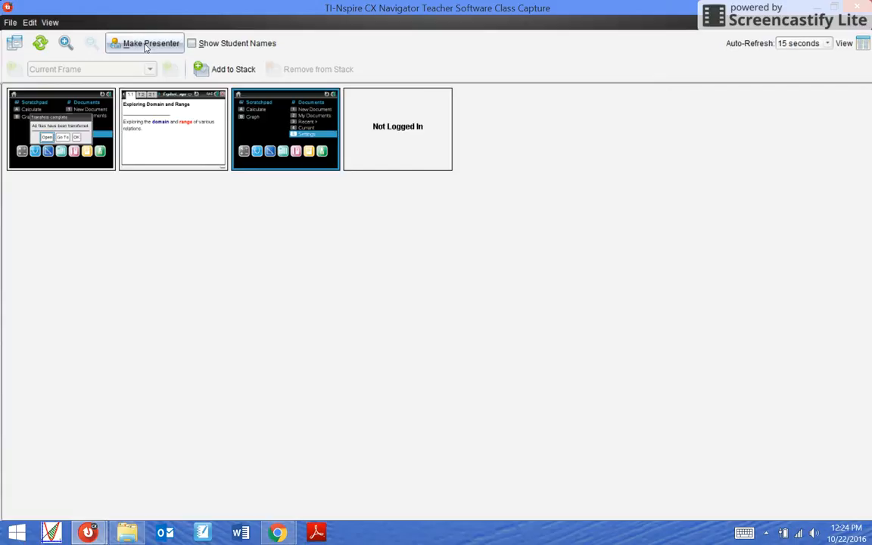
pyautogui.click(144, 44)
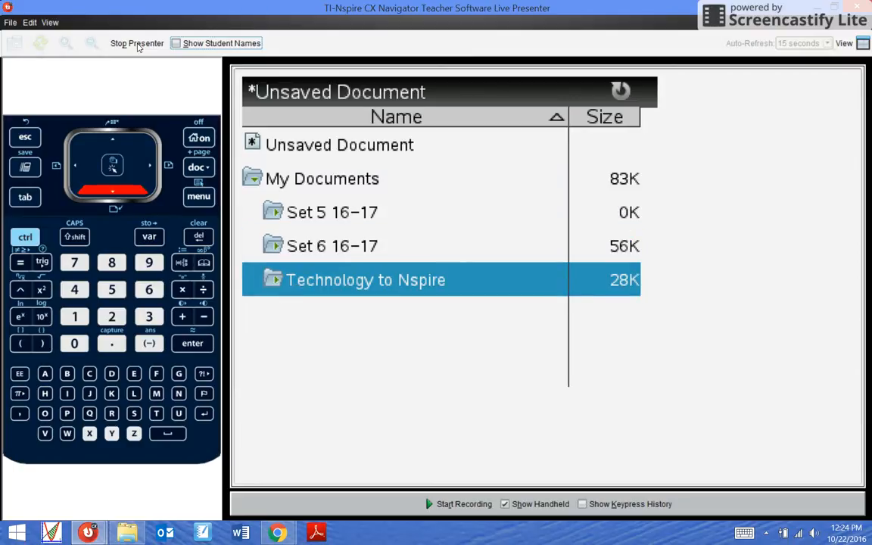
pyautogui.press('enter')
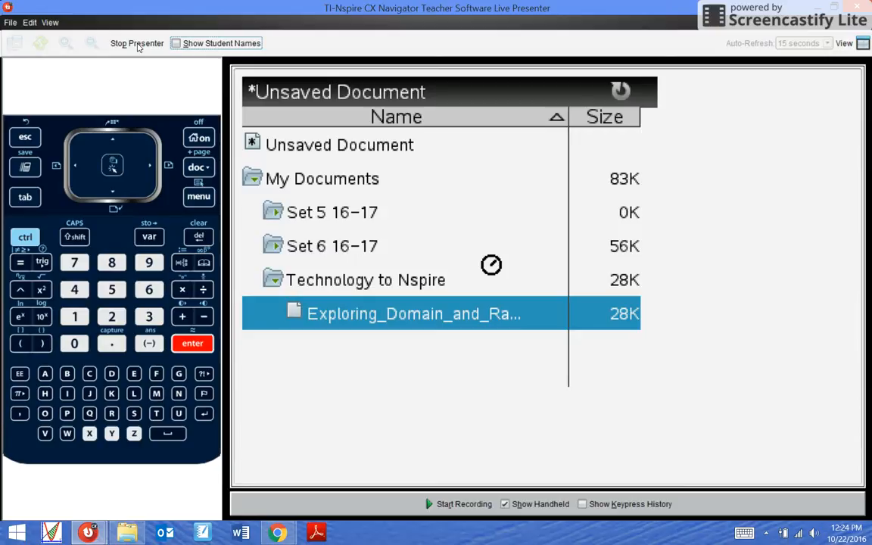
pyautogui.moveTo(66, 105)
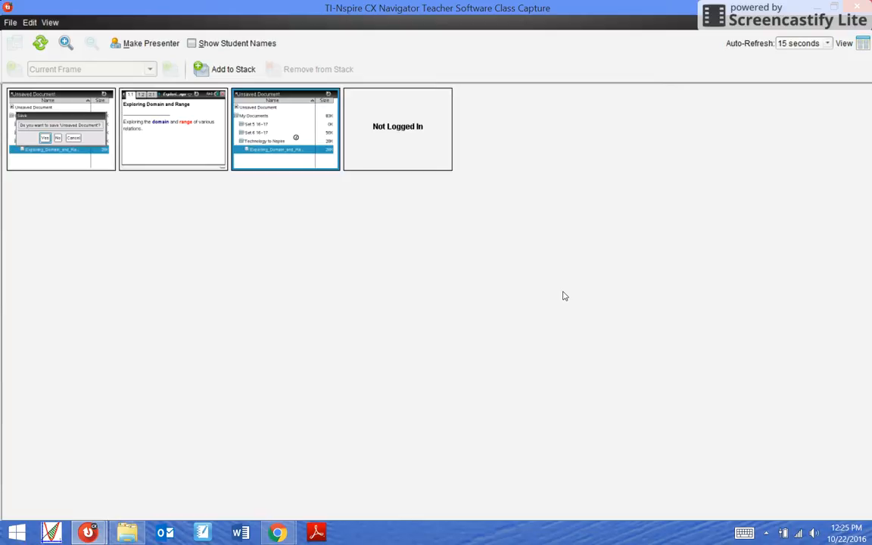
# Zoom in the student screen previews twice and present one student's handheld showing graph page 1.2.
pyautogui.click(66, 43)
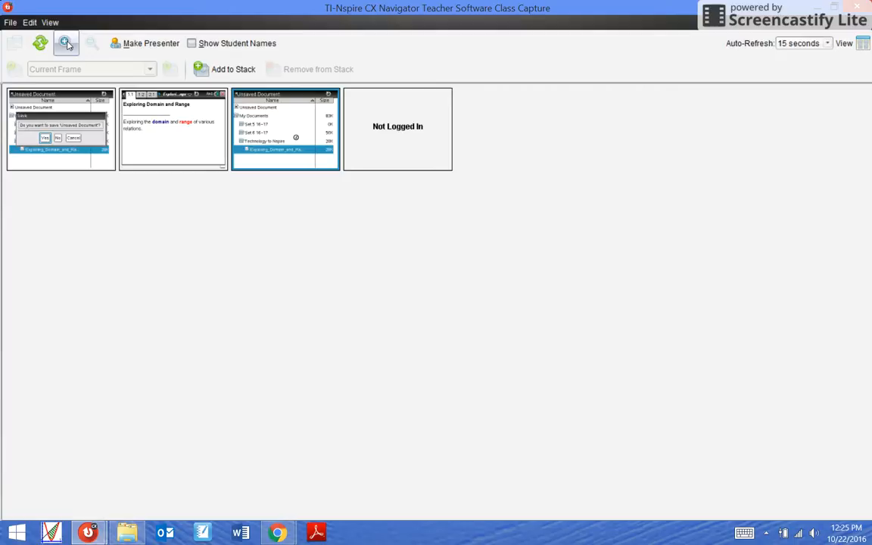
pyautogui.click(66, 43)
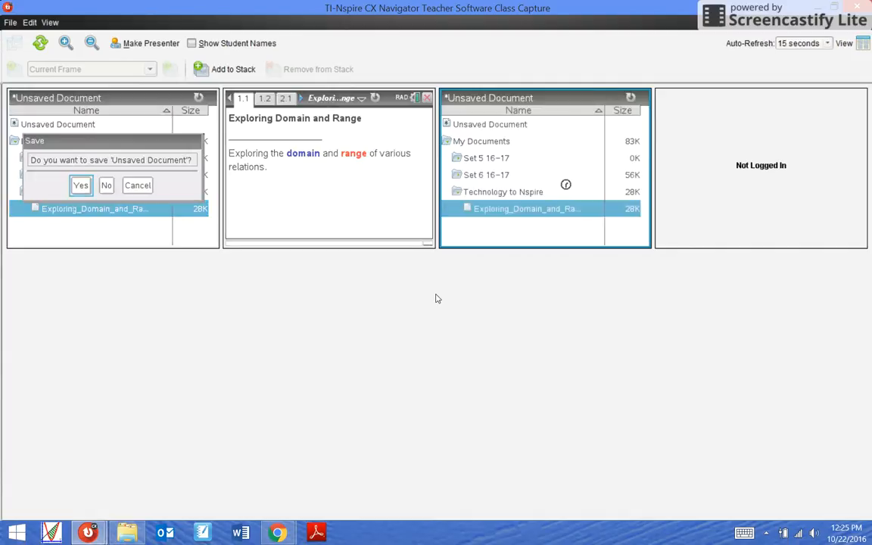
pyautogui.doubleClick(528, 208)
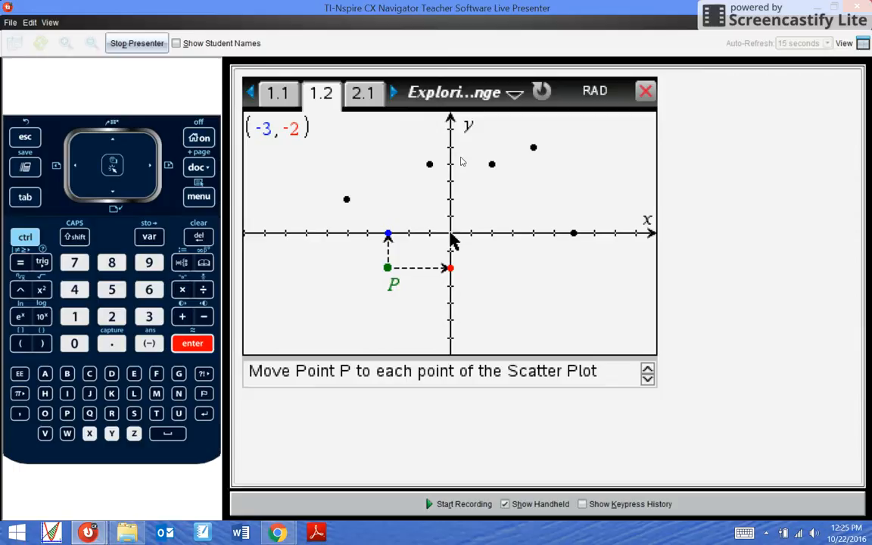
pyautogui.moveTo(295, 121)
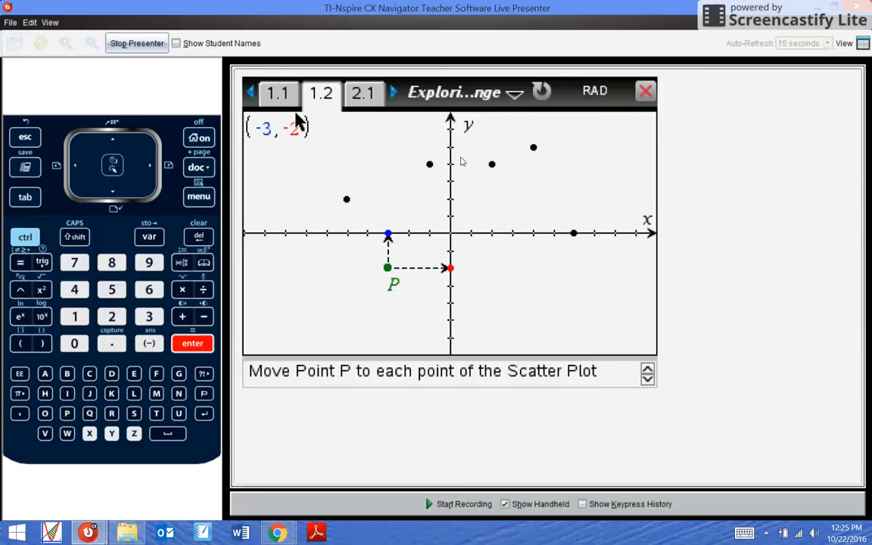
# Move the presented document through pages 1.1, 1.2 and 2.1, then stop presenting.
pyautogui.click(278, 92)
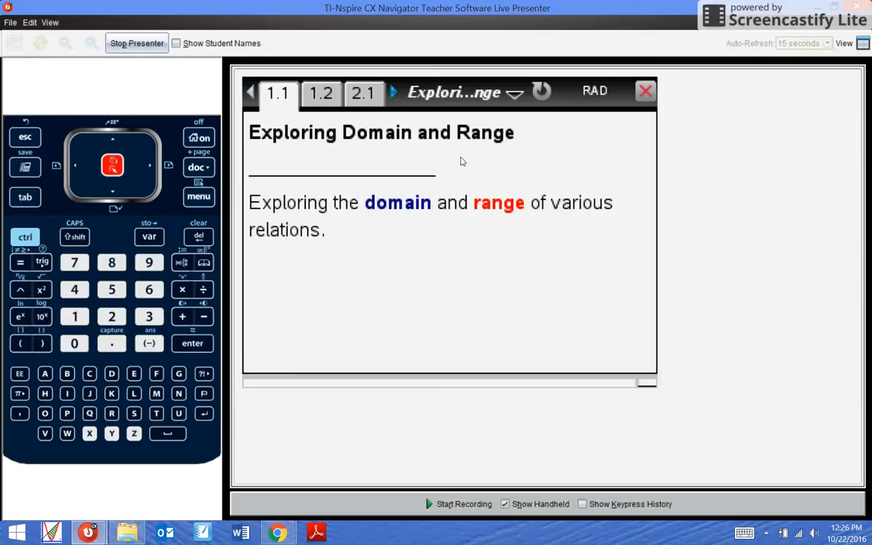
pyautogui.click(25, 237)
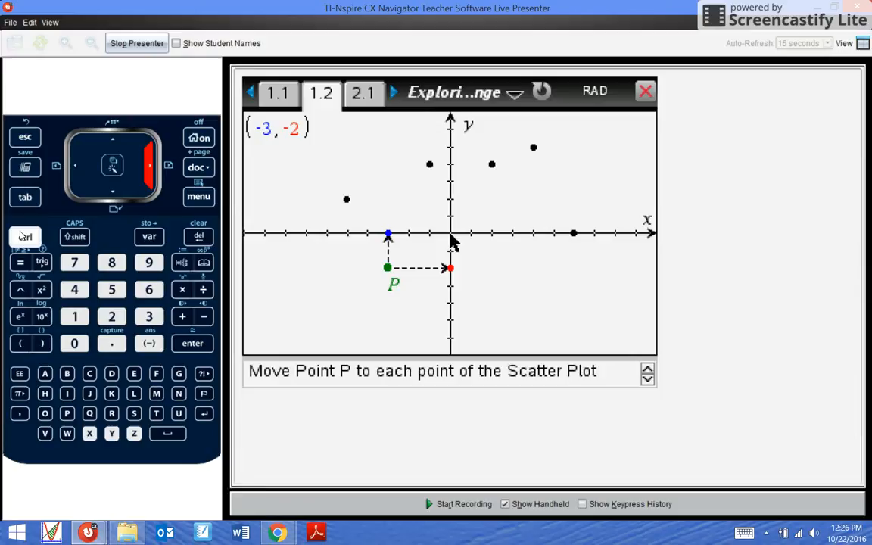
pyautogui.moveTo(144, 180)
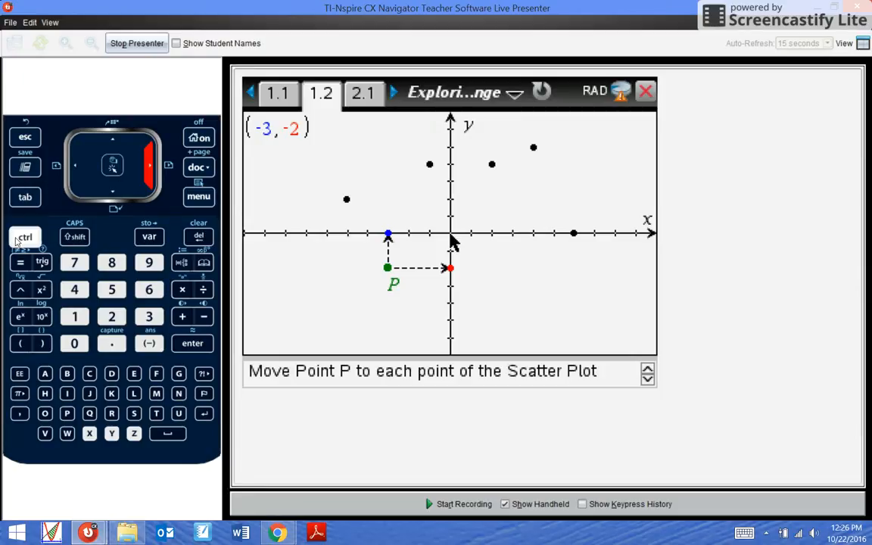
pyautogui.click(363, 92)
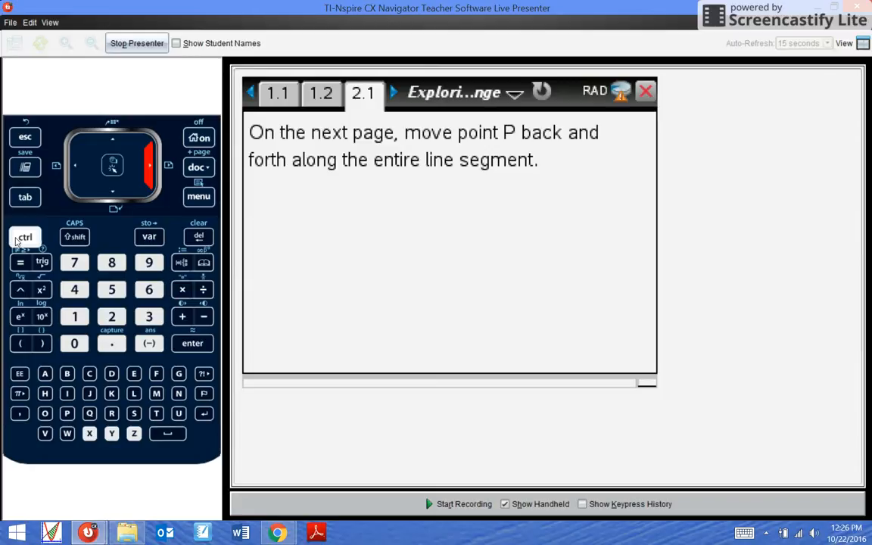
pyautogui.click(384, 241)
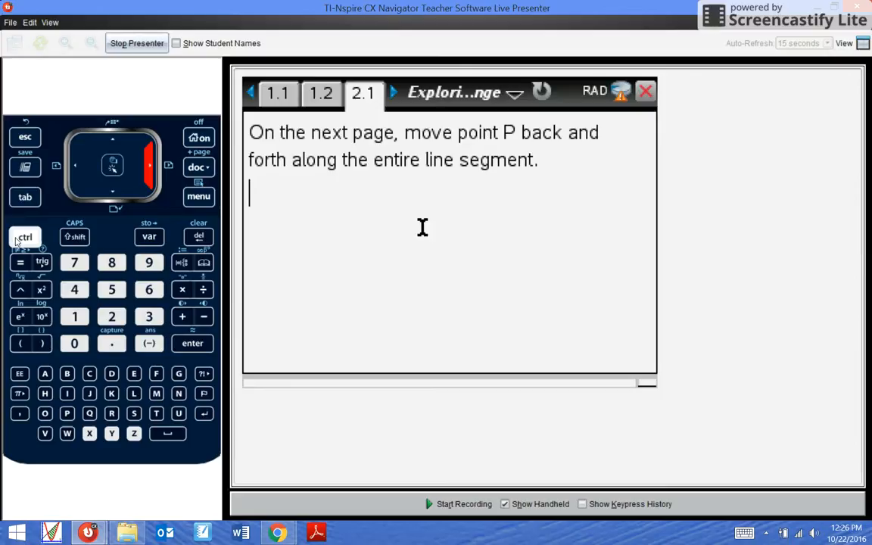
pyautogui.click(136, 43)
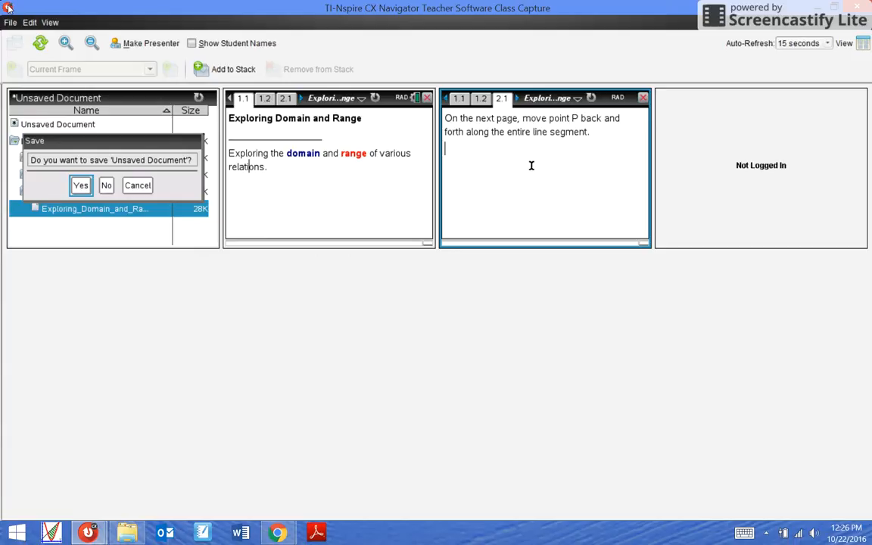
pyautogui.moveTo(418, 34)
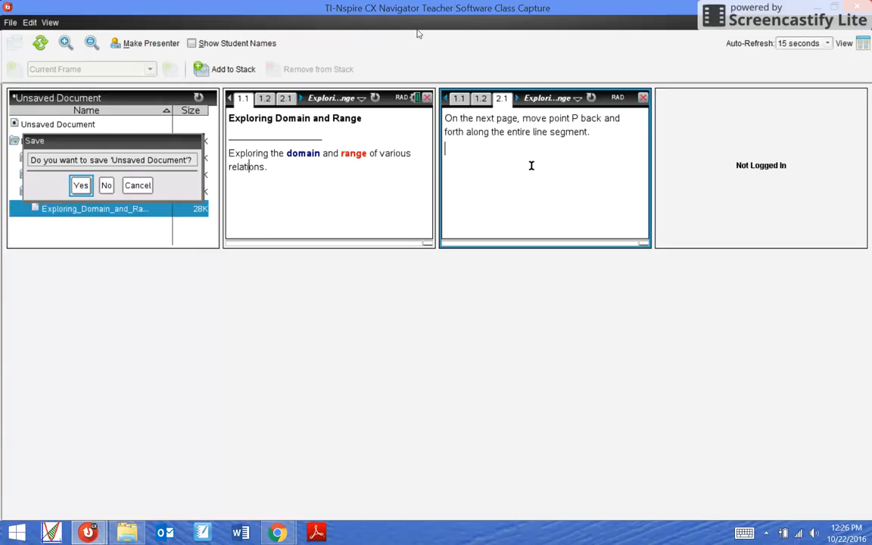
pyautogui.moveTo(605, 38)
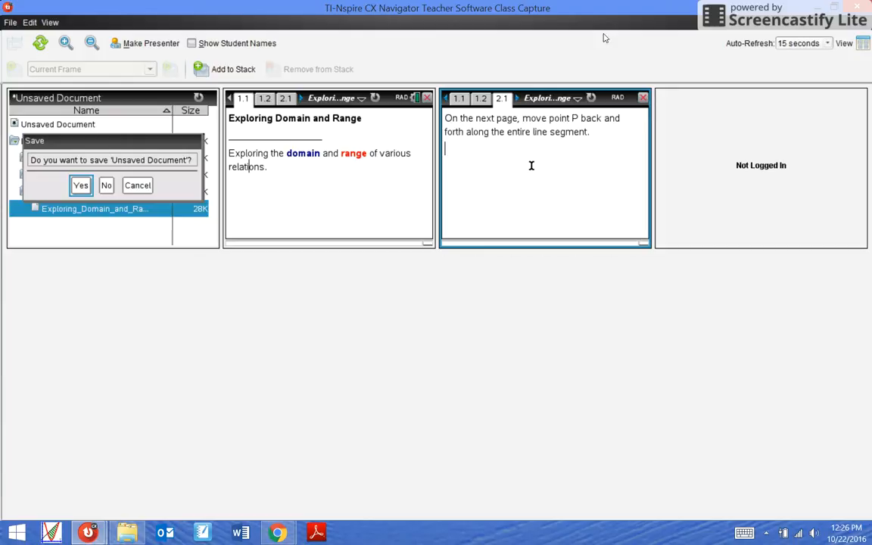
# Close the Class Capture window to return to the Documents workspace.
pyautogui.click(106, 185)
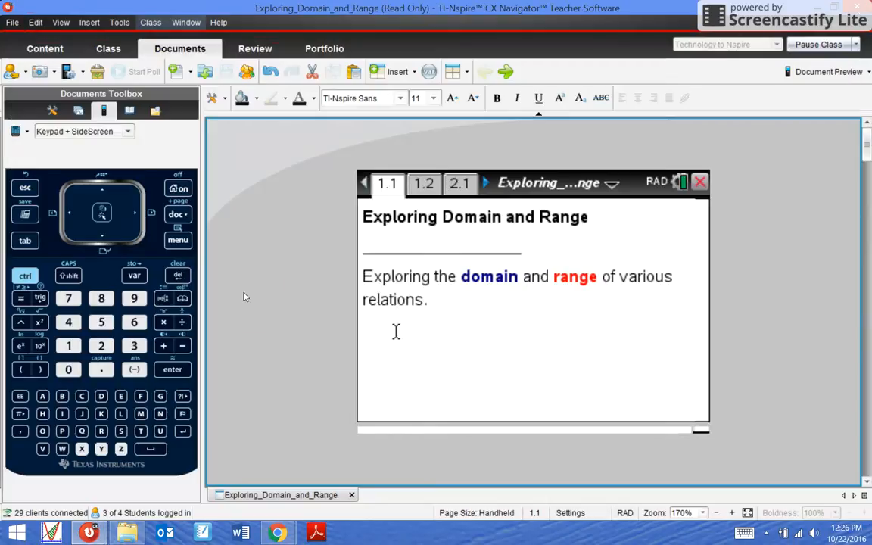
pyautogui.moveTo(283, 270)
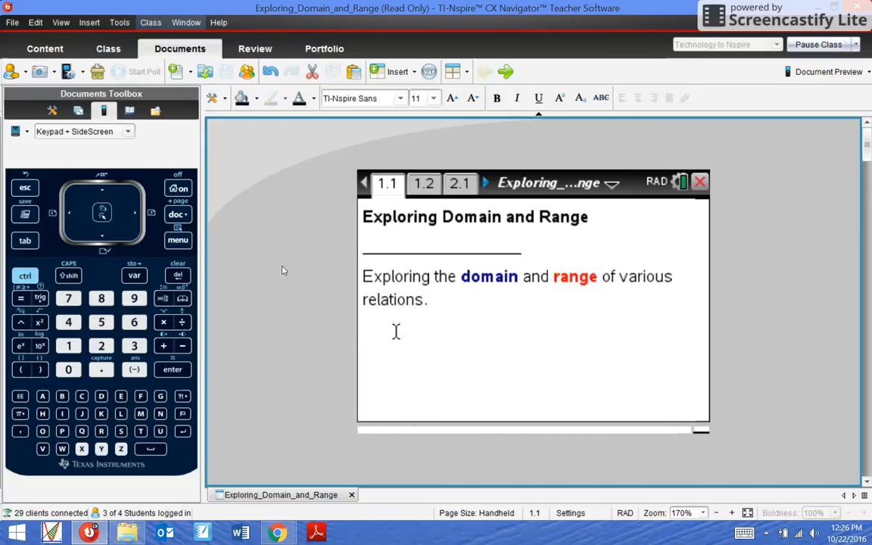
pyautogui.moveTo(331, 106)
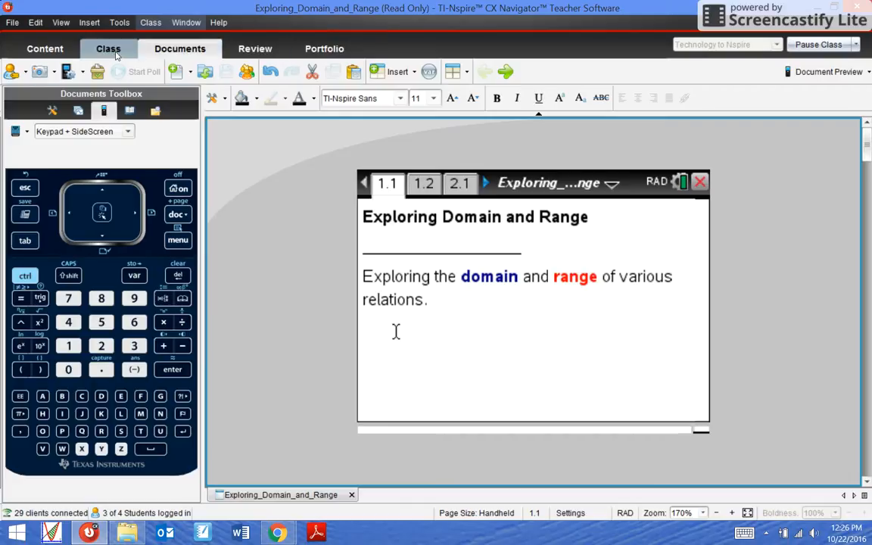
# In the Class Record, start collecting the Exploring_Domain_and_Range document from the students' handhelds.
pyautogui.click(107, 48)
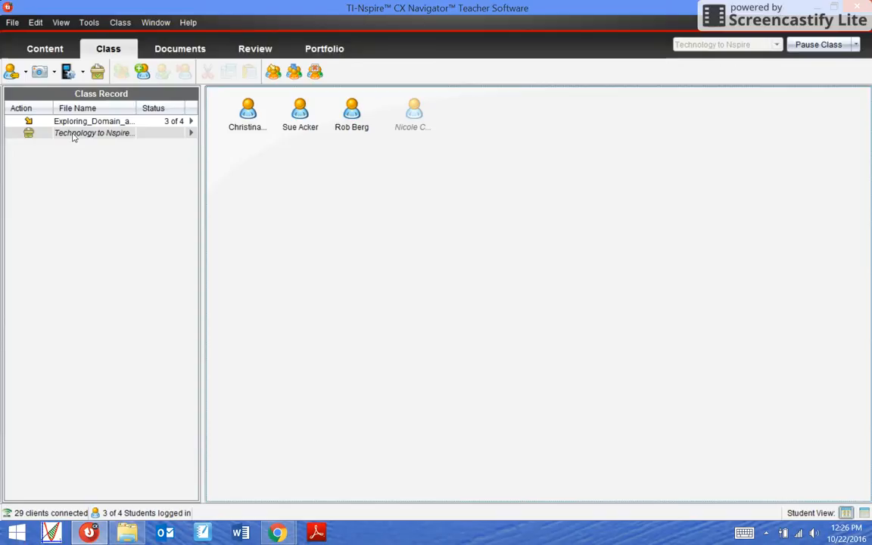
pyautogui.click(94, 134)
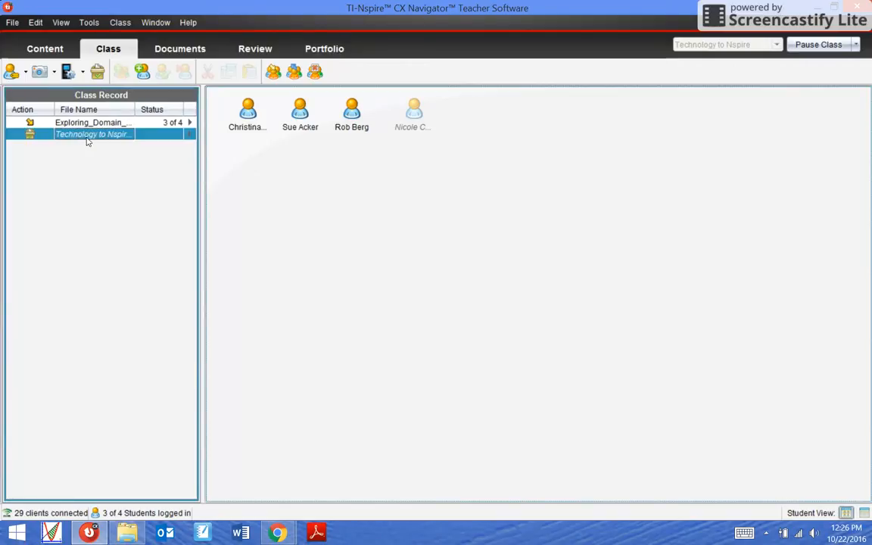
pyautogui.rightClick(90, 134)
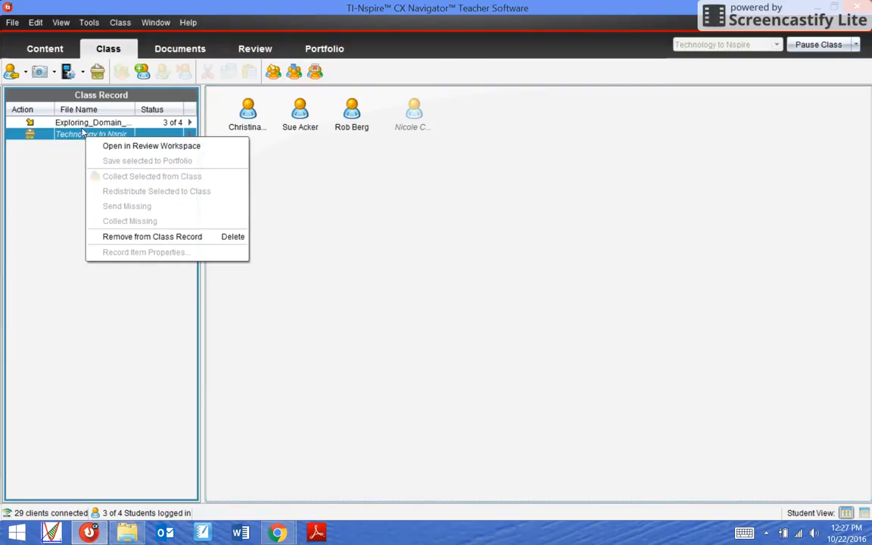
pyautogui.click(93, 122)
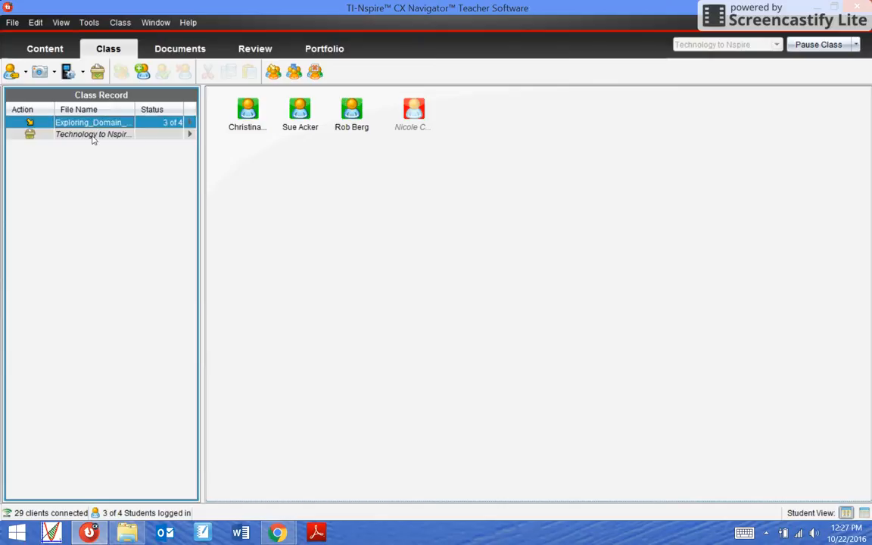
pyautogui.moveTo(94, 123)
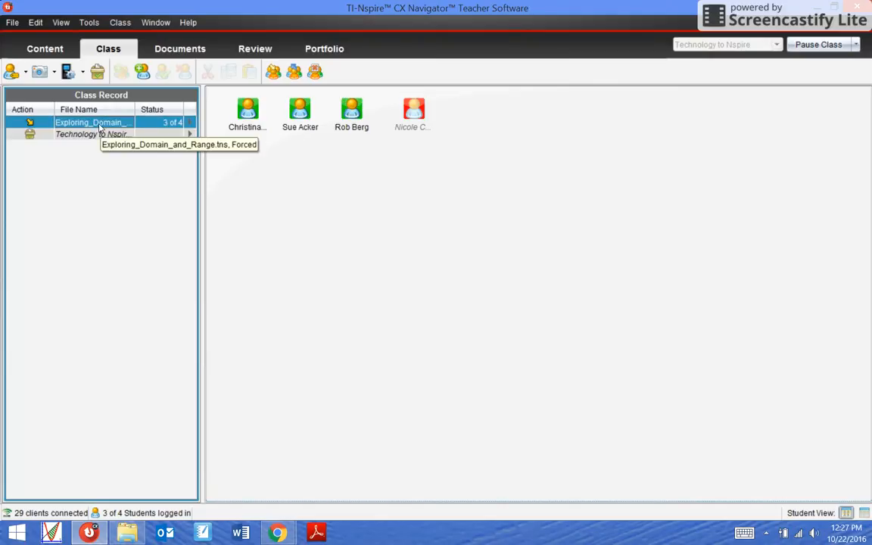
pyautogui.rightClick(89, 122)
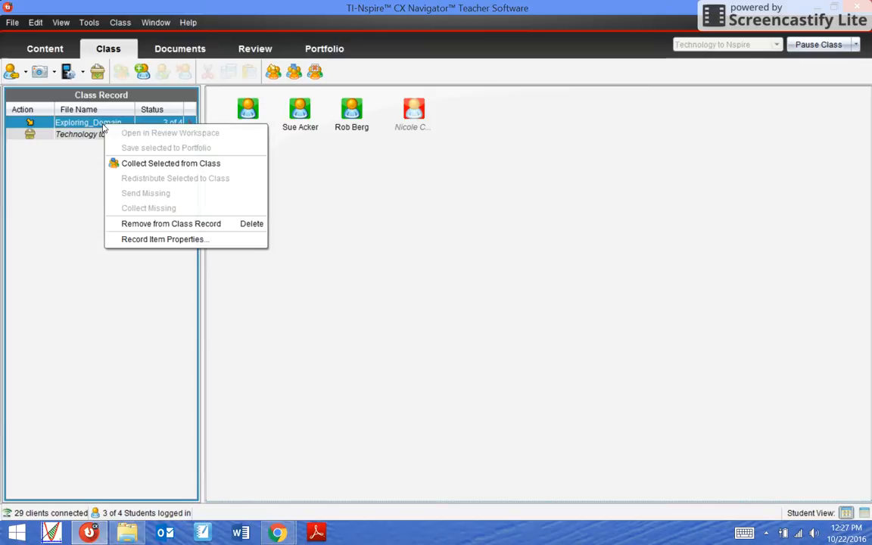
pyautogui.moveTo(179, 163)
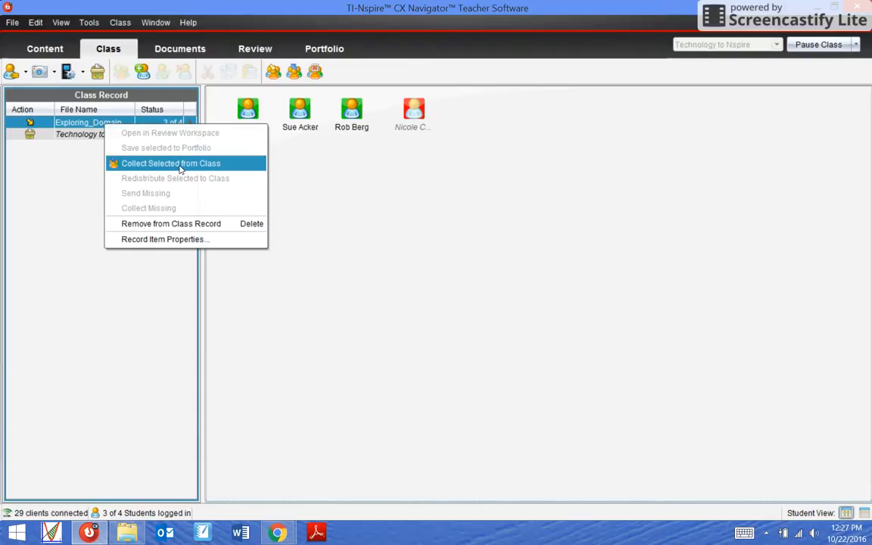
pyautogui.click(170, 162)
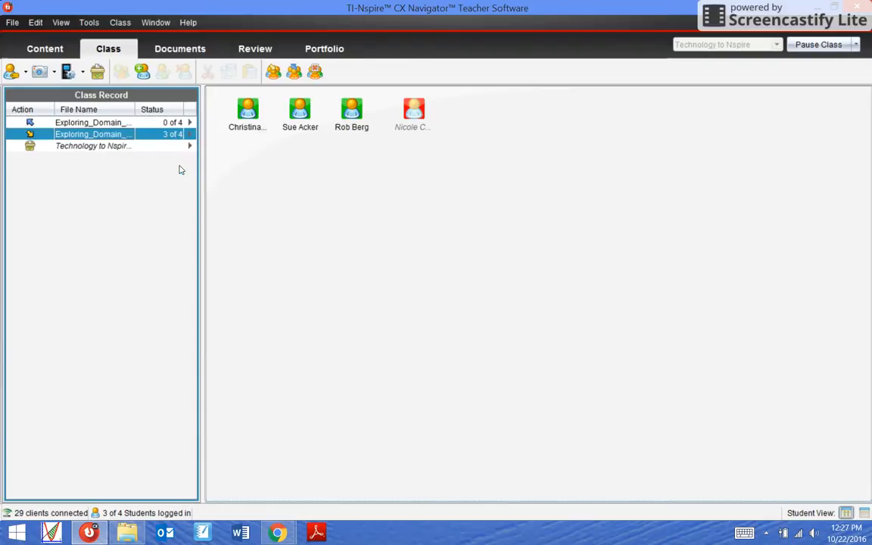
pyautogui.moveTo(95, 134)
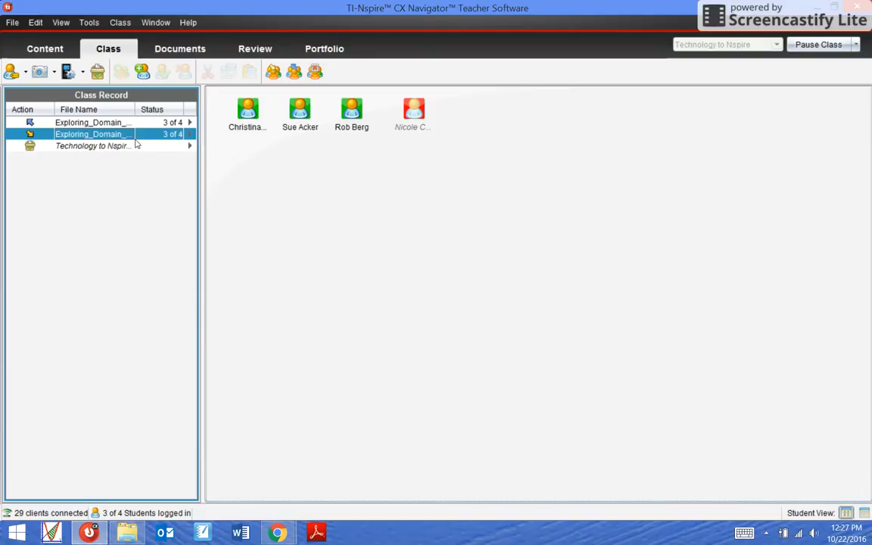
pyautogui.moveTo(137, 148)
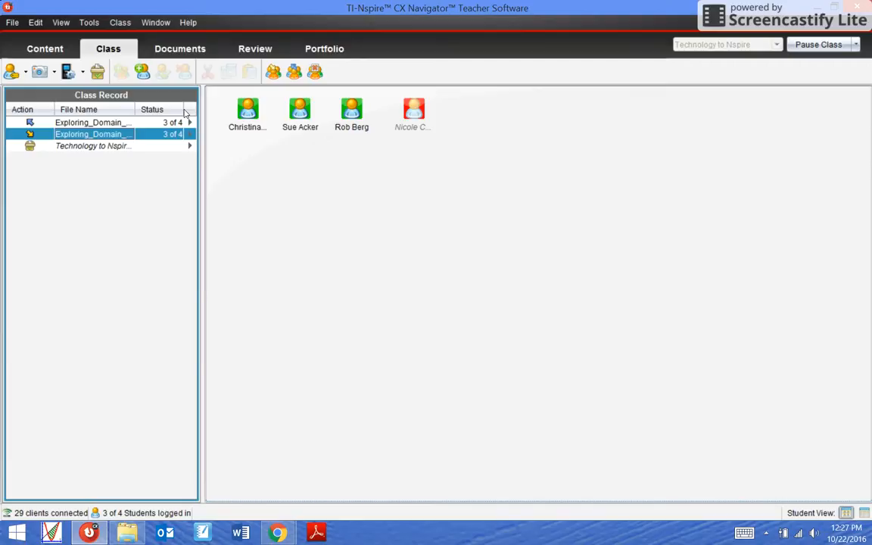
pyautogui.moveTo(278, 15)
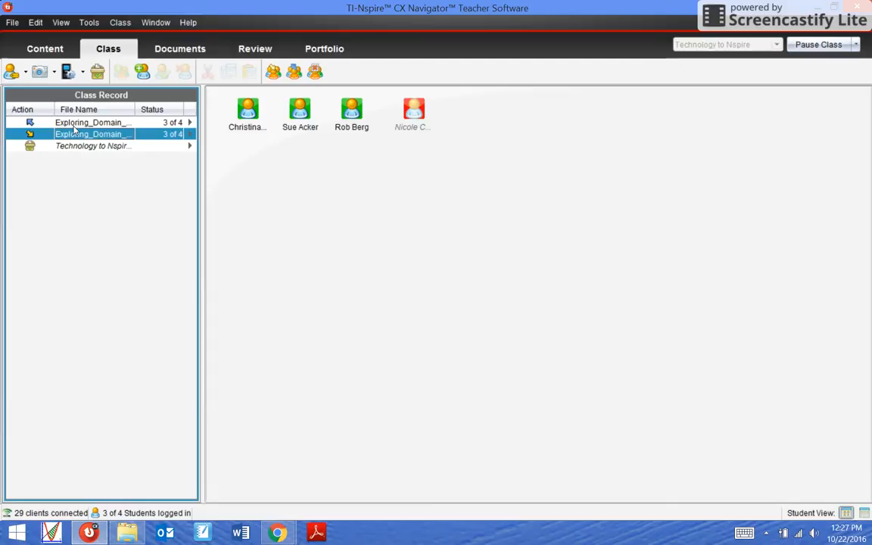
# Collect the recent file from the whole class with Delete from handheld after collecting enabled.
pyautogui.rightClick(91, 134)
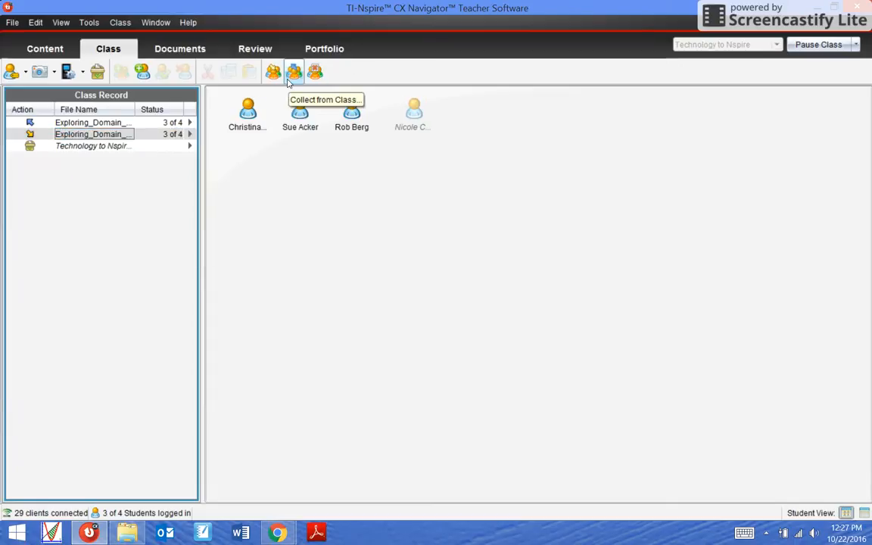
pyautogui.moveTo(89, 134)
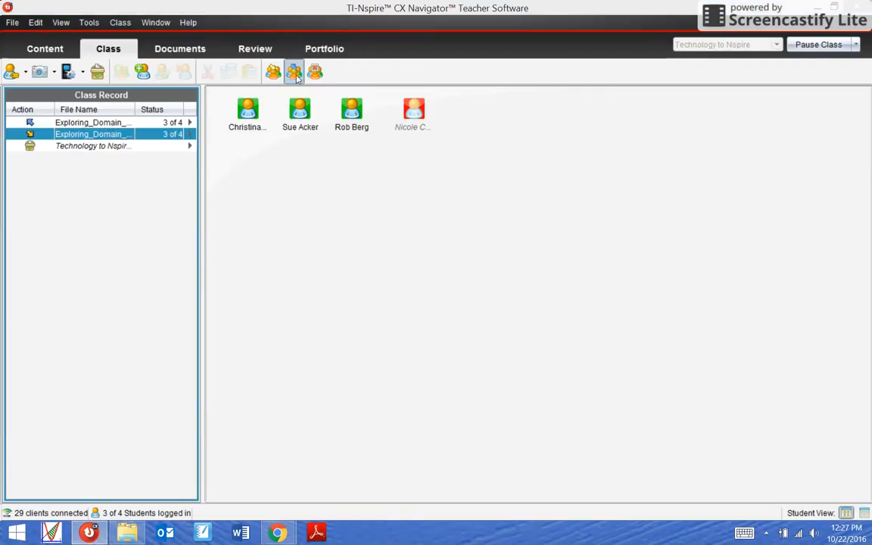
pyautogui.click(294, 71)
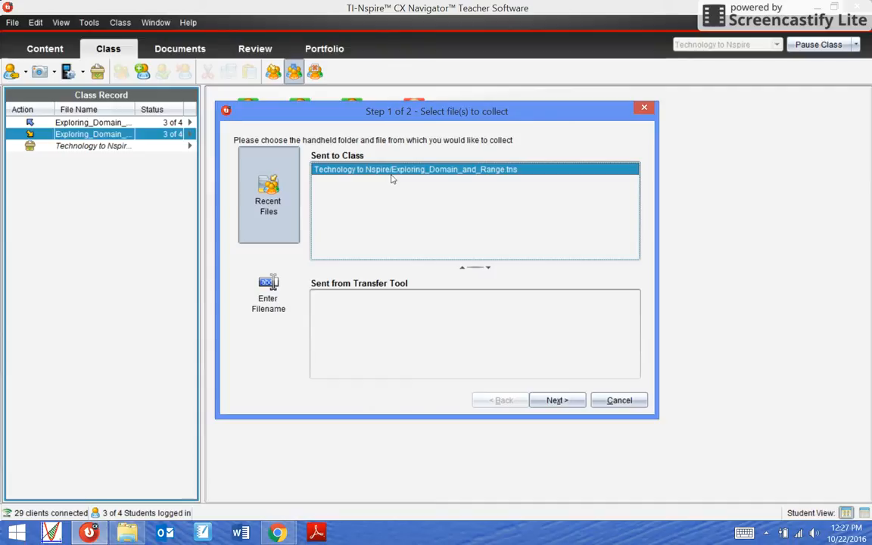
pyautogui.moveTo(239, 208)
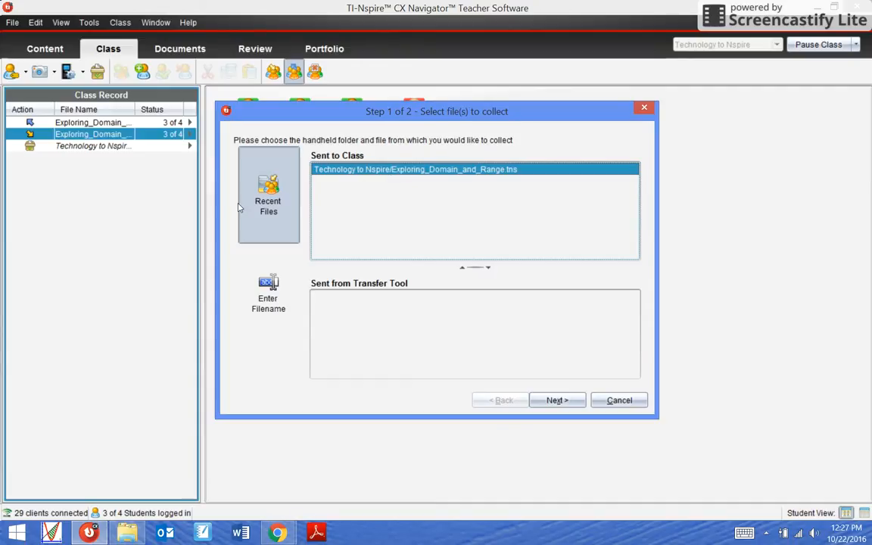
pyautogui.click(556, 400)
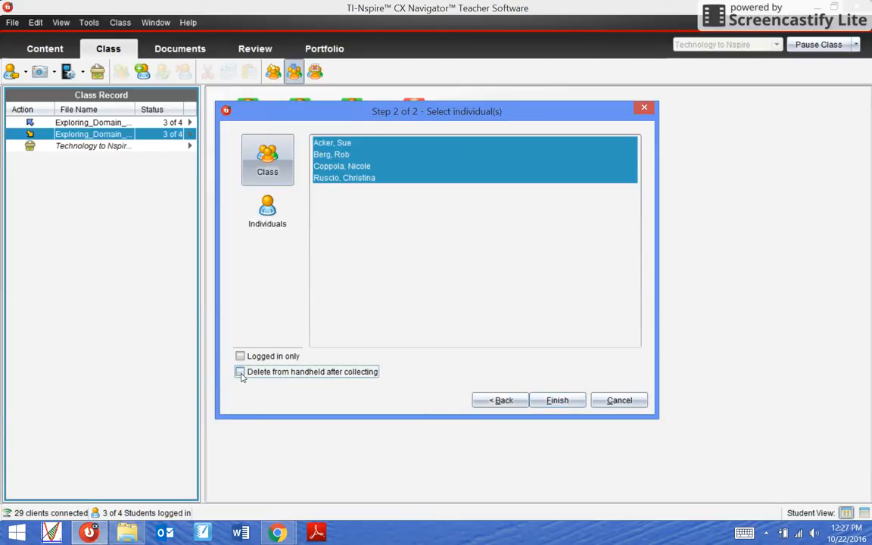
pyautogui.click(240, 371)
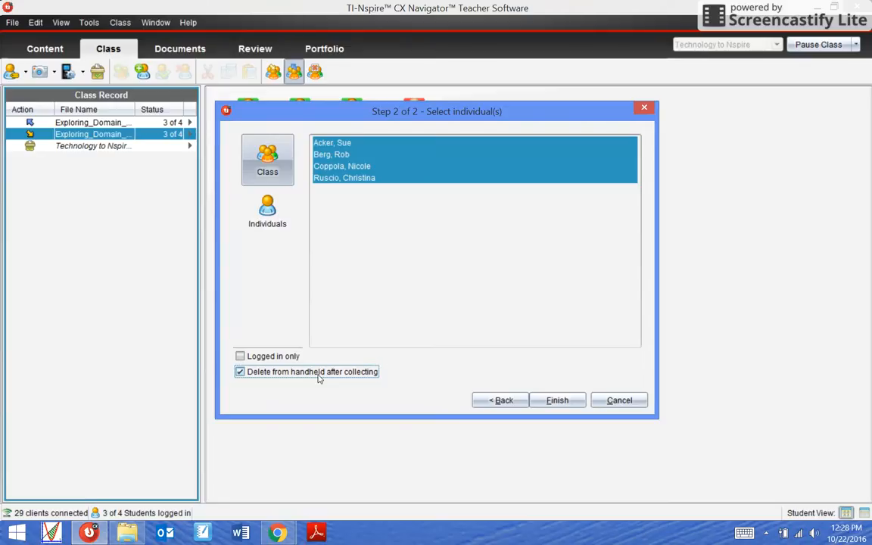
pyautogui.moveTo(545, 428)
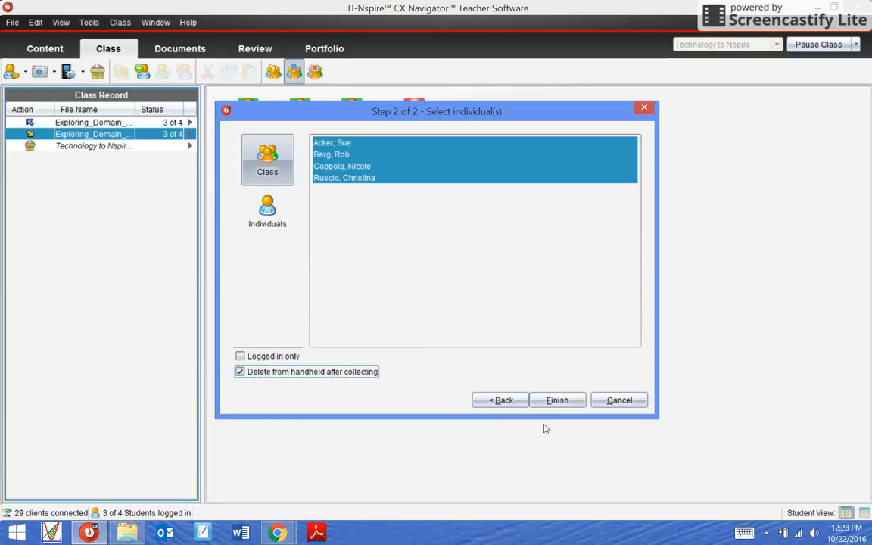
pyautogui.click(557, 399)
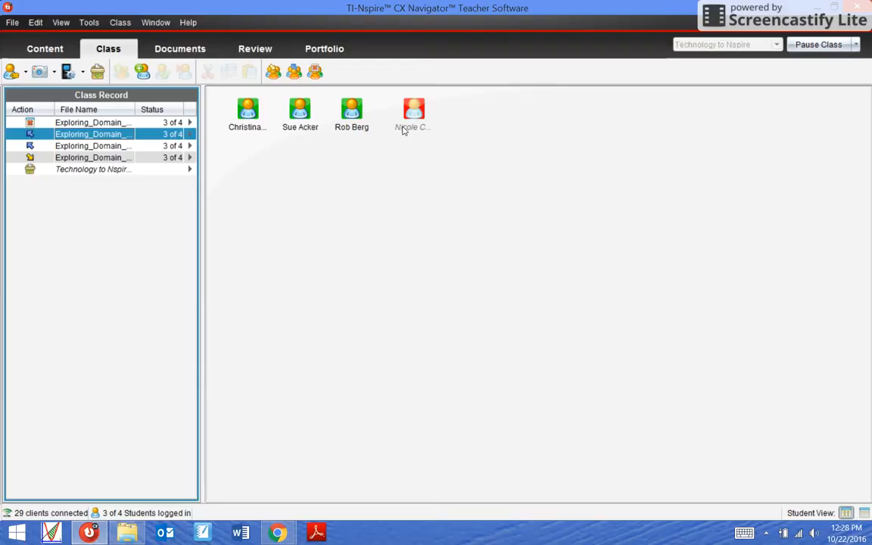
pyautogui.click(414, 113)
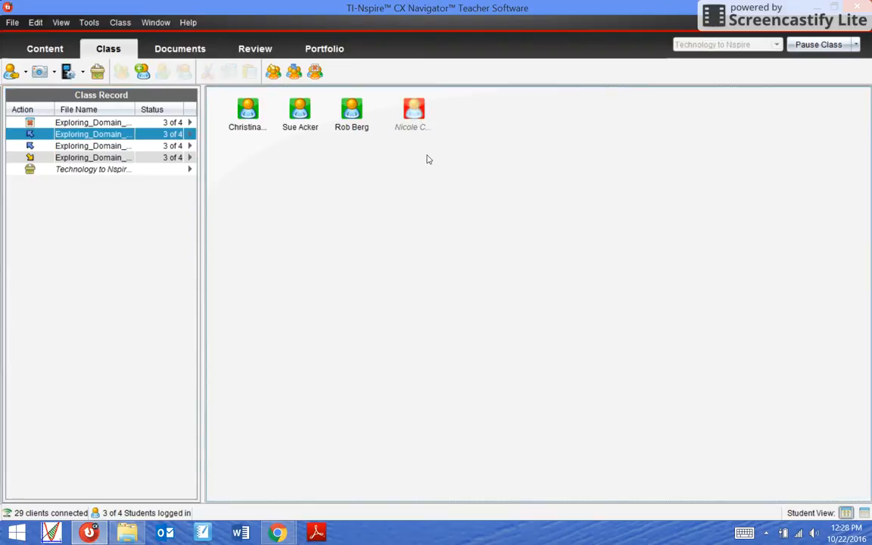
pyautogui.moveTo(289, 451)
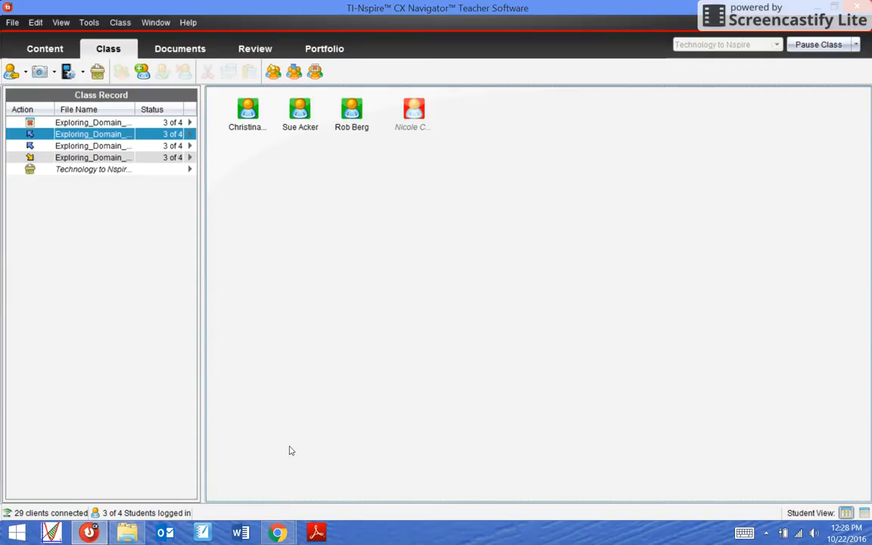
pyautogui.moveTo(118, 221)
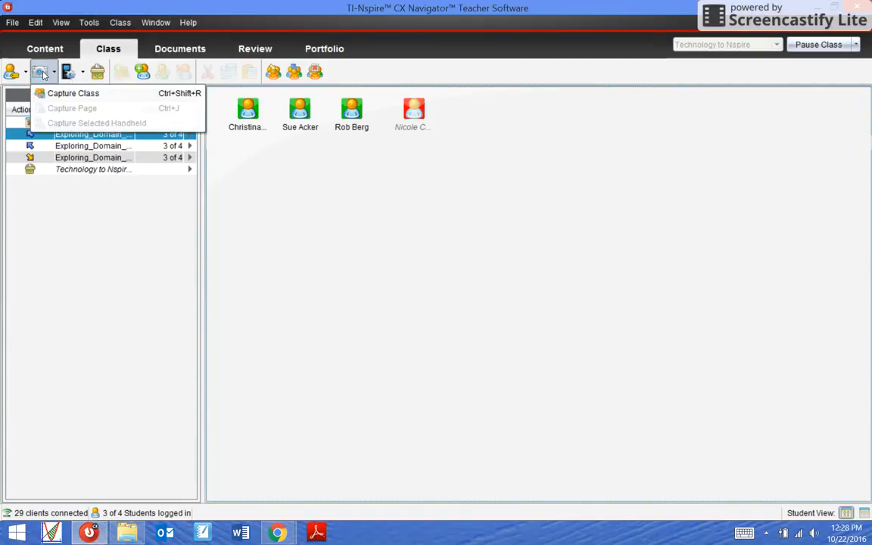
pyautogui.click(73, 92)
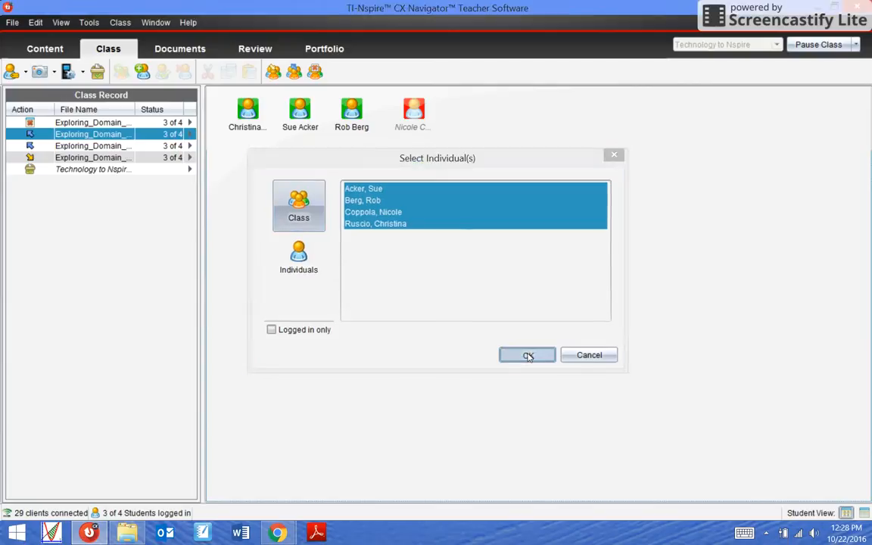
pyautogui.click(527, 355)
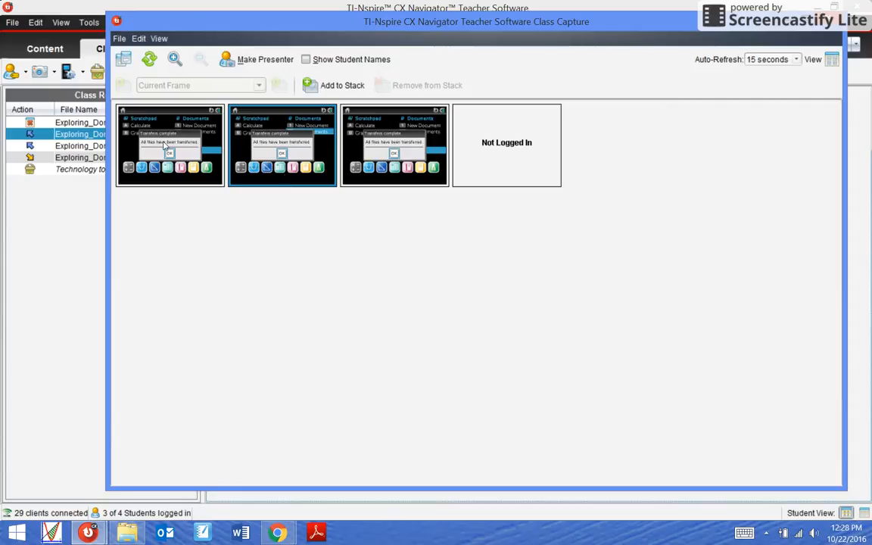
pyautogui.click(306, 59)
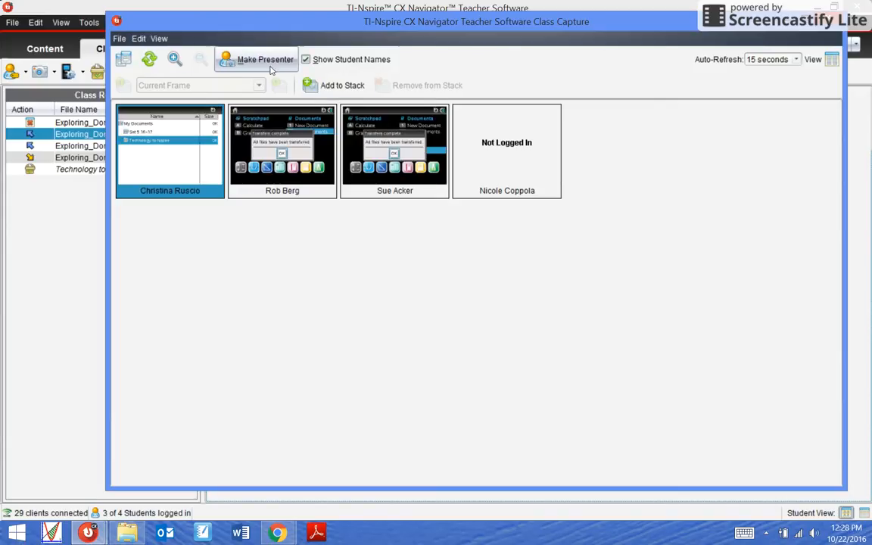
pyautogui.click(265, 59)
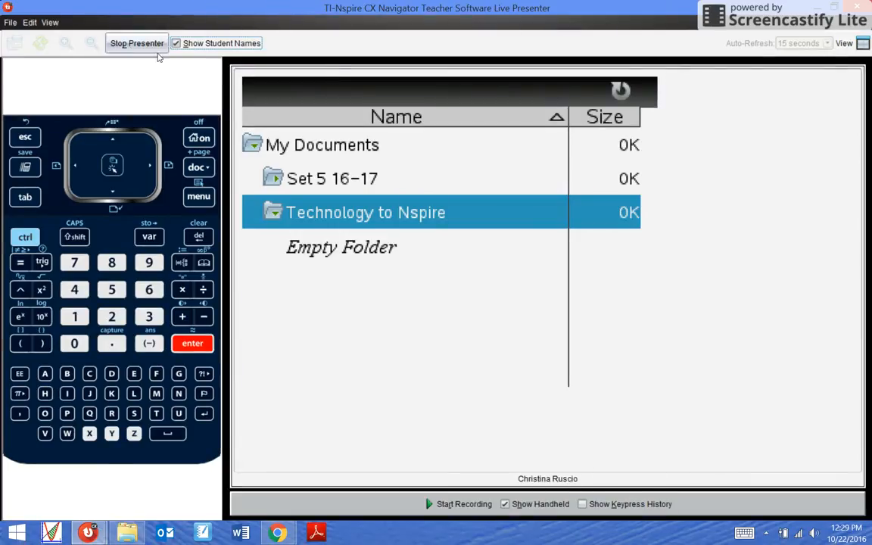
pyautogui.click(137, 43)
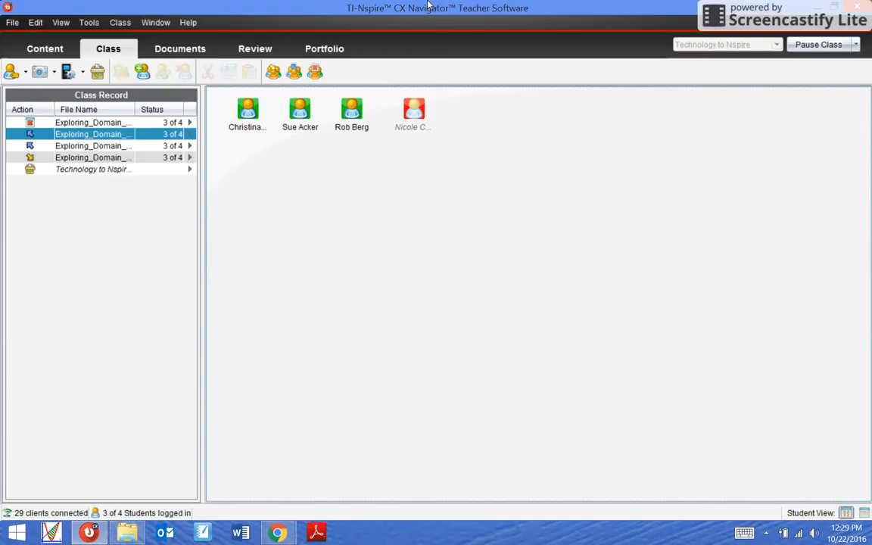
pyautogui.moveTo(363, 44)
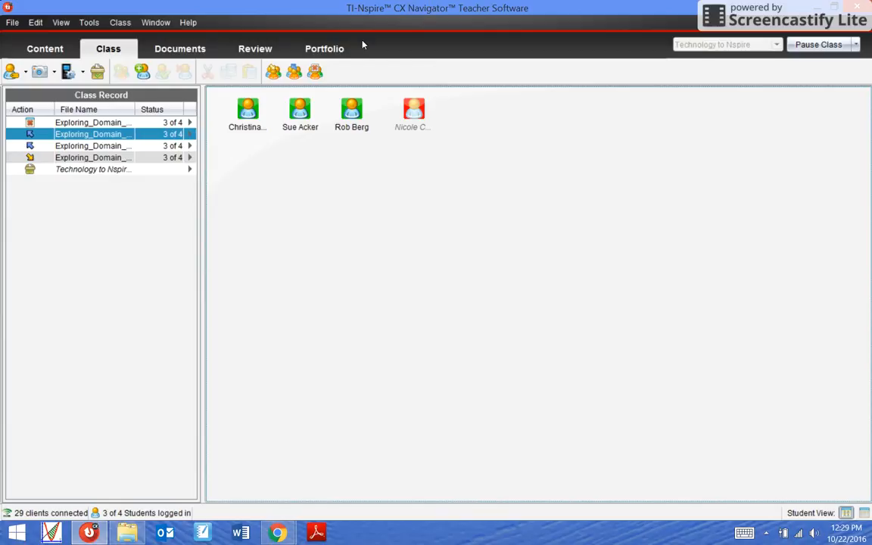
# Save the collected Exploring_Domain_and_Range file to the Portfolio as a new column.
pyautogui.rightClick(89, 134)
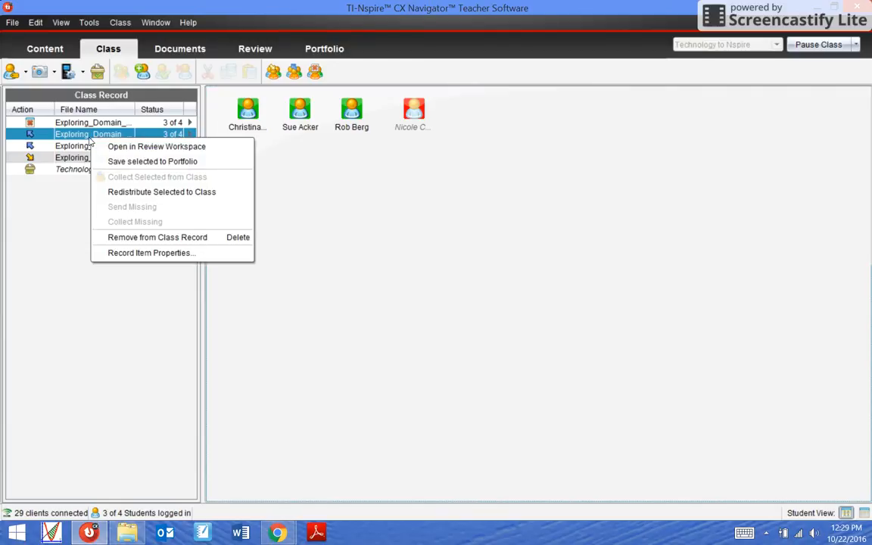
pyautogui.click(152, 161)
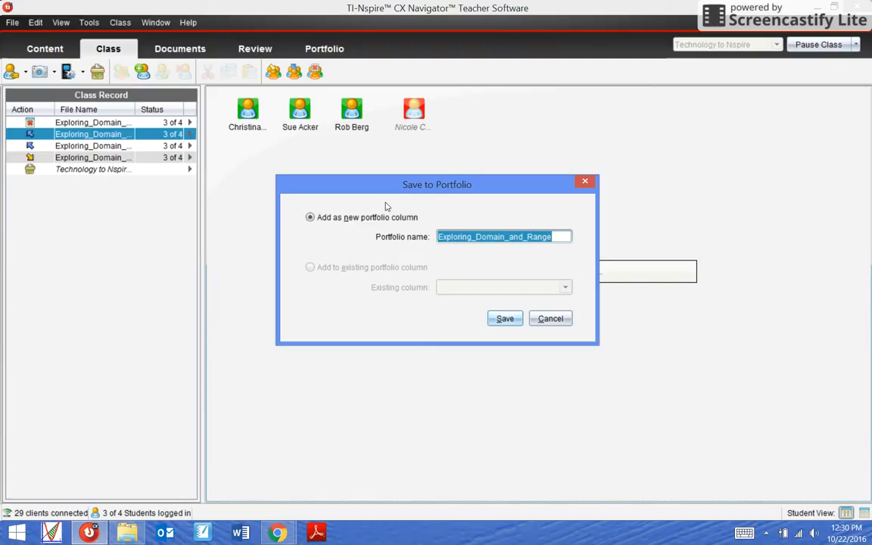
pyautogui.moveTo(515, 178)
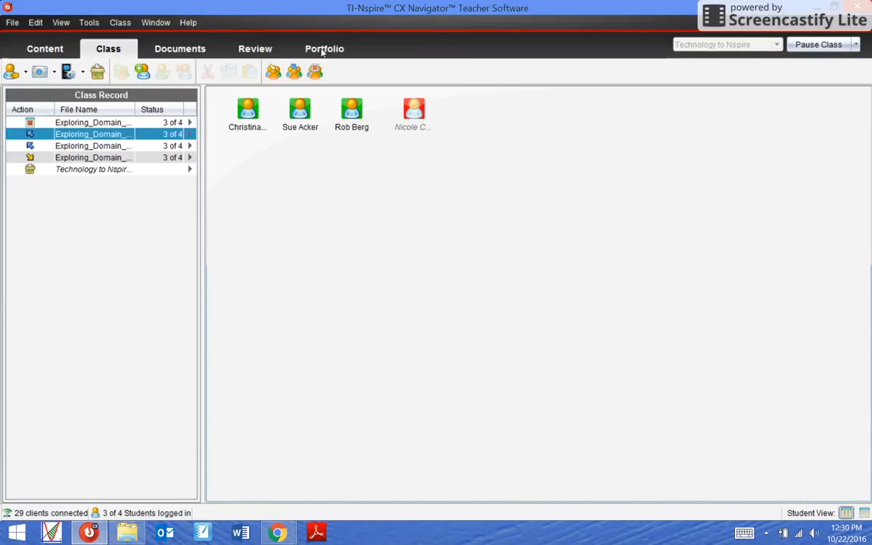
# Review the Exploring_Domain_and_Range gradebook in the Portfolio and select a student's 0.0-point total.
pyautogui.click(324, 49)
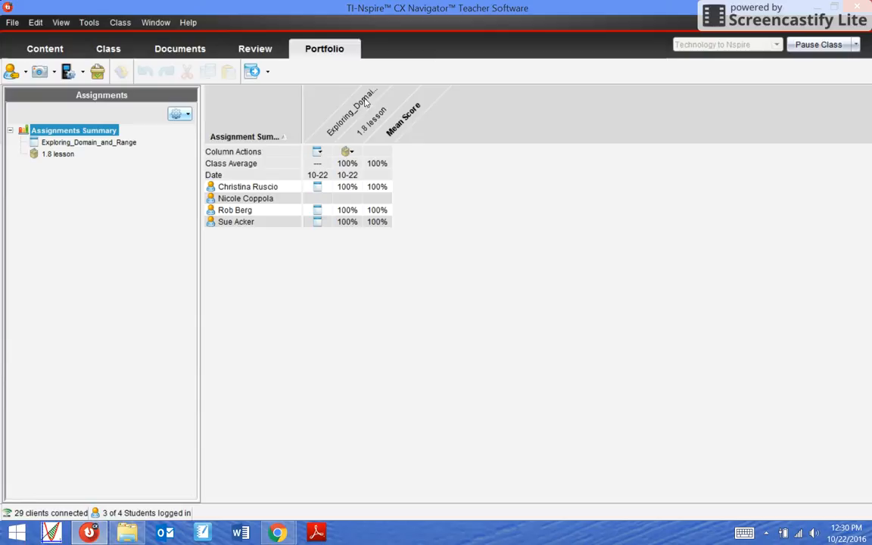
pyautogui.moveTo(347, 113)
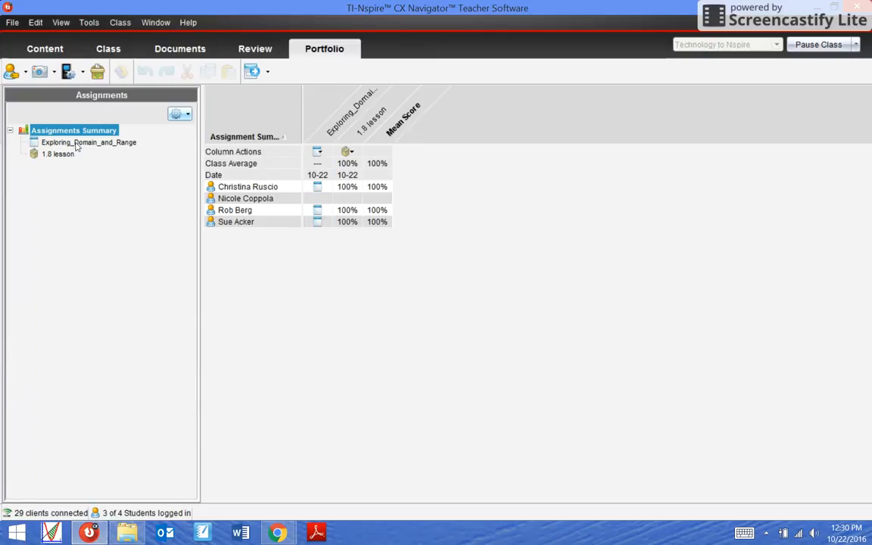
pyautogui.click(88, 142)
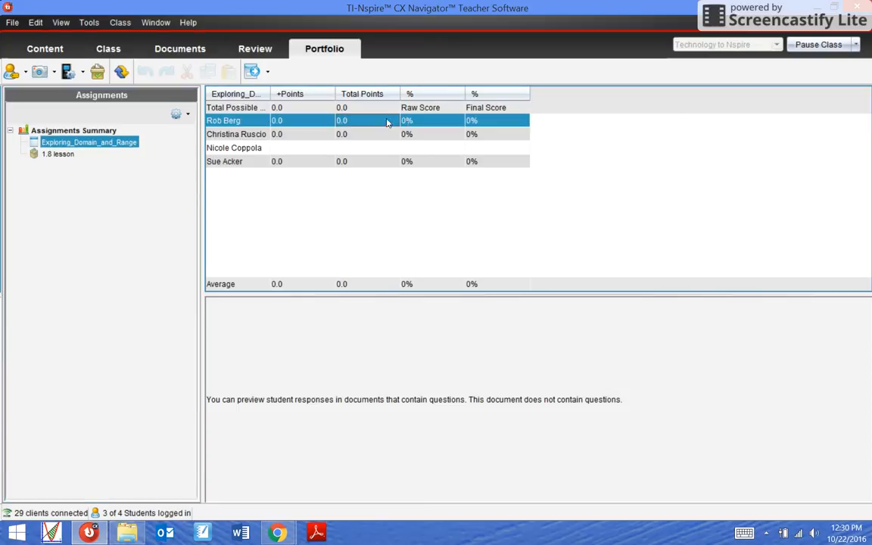
pyautogui.click(368, 134)
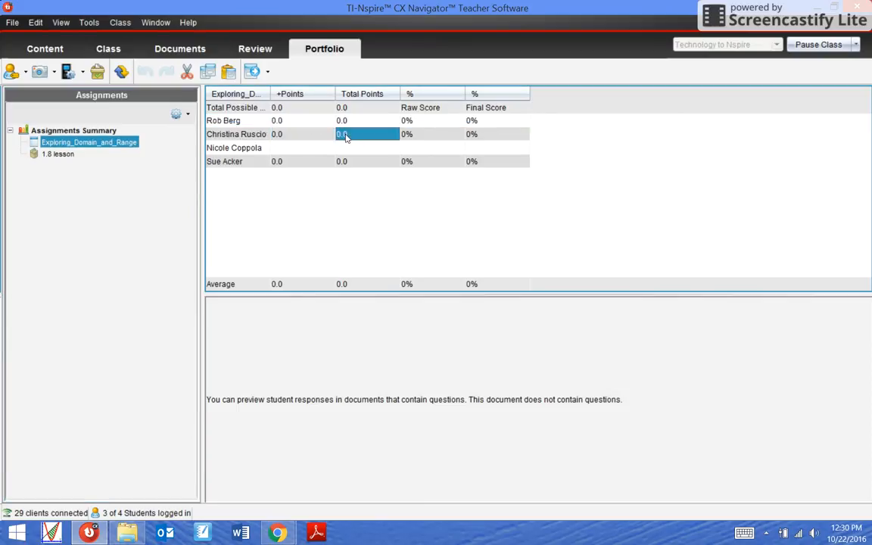